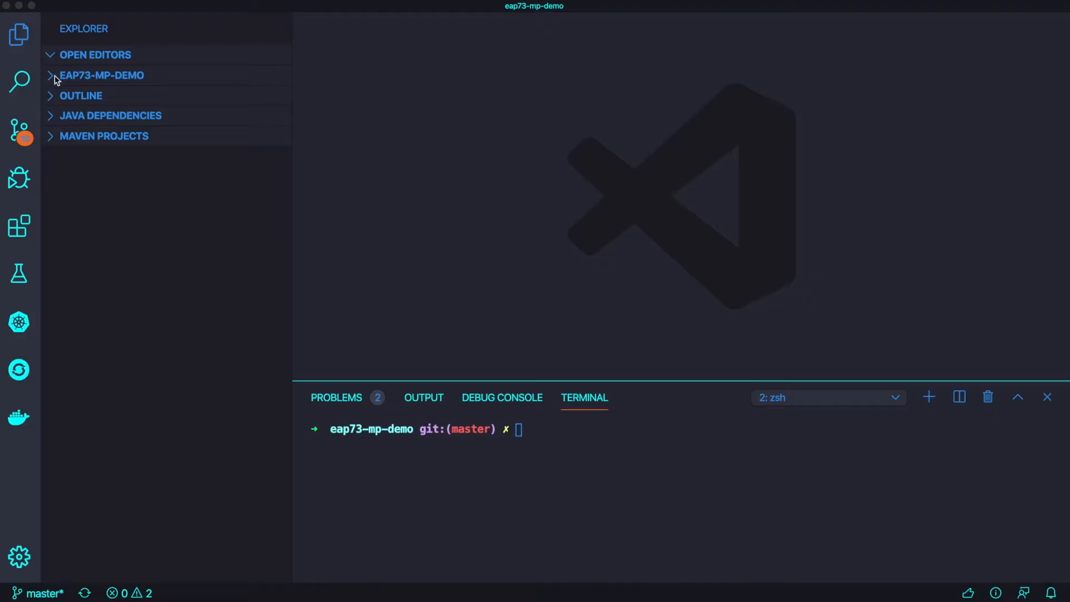
- Review MyHelloService.java and MyHelloWorld.java, then run mvn clean install in the integrated terminal
{"action": "left_click", "coordinate": [102, 75]}
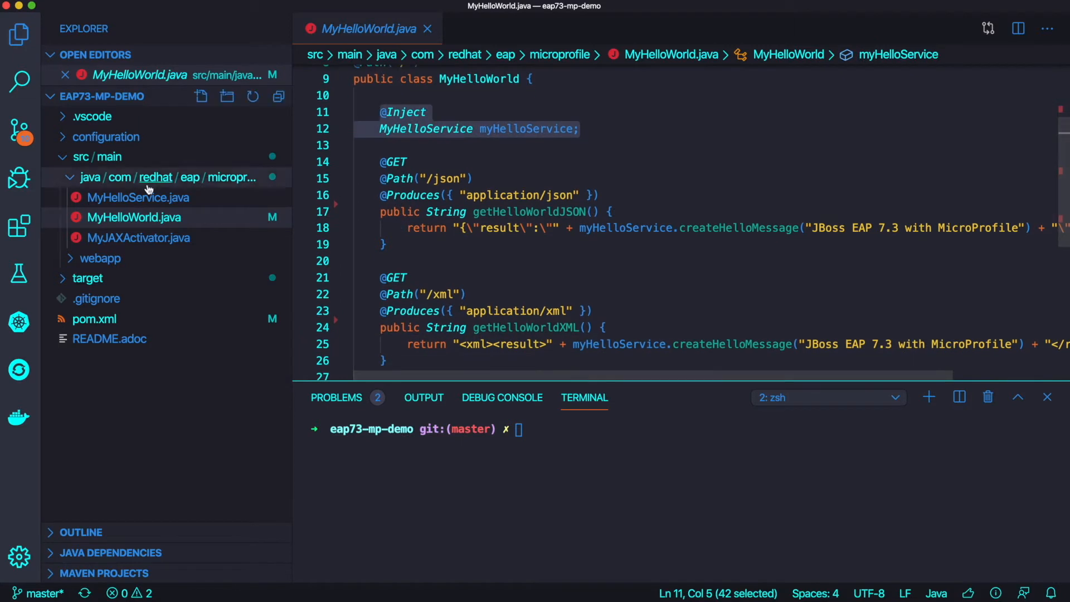
{"action": "left_click", "coordinate": [137, 198]}
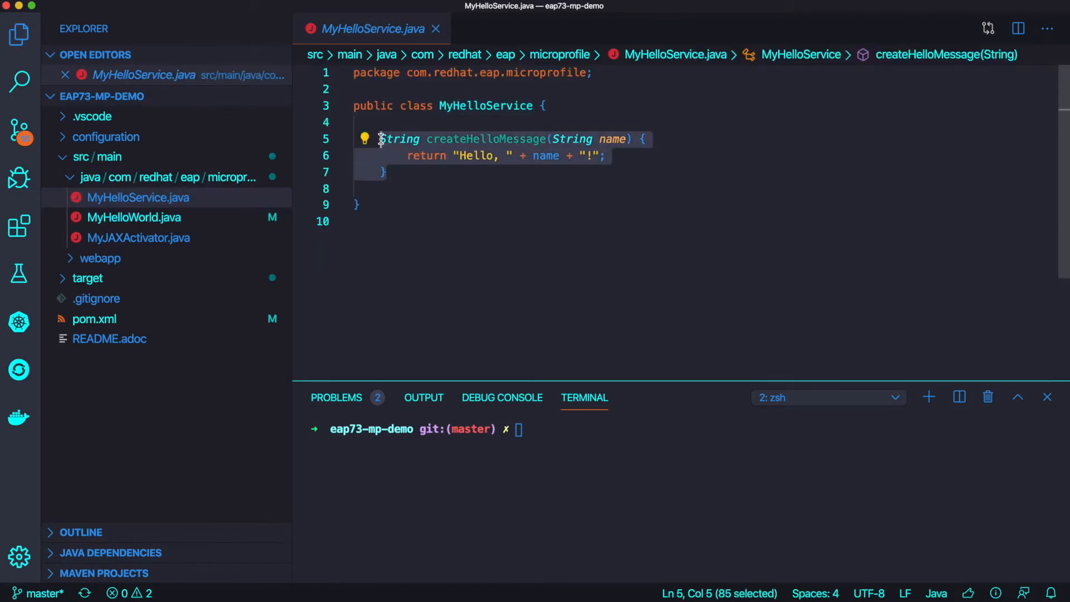
{"action": "left_click", "coordinate": [135, 218]}
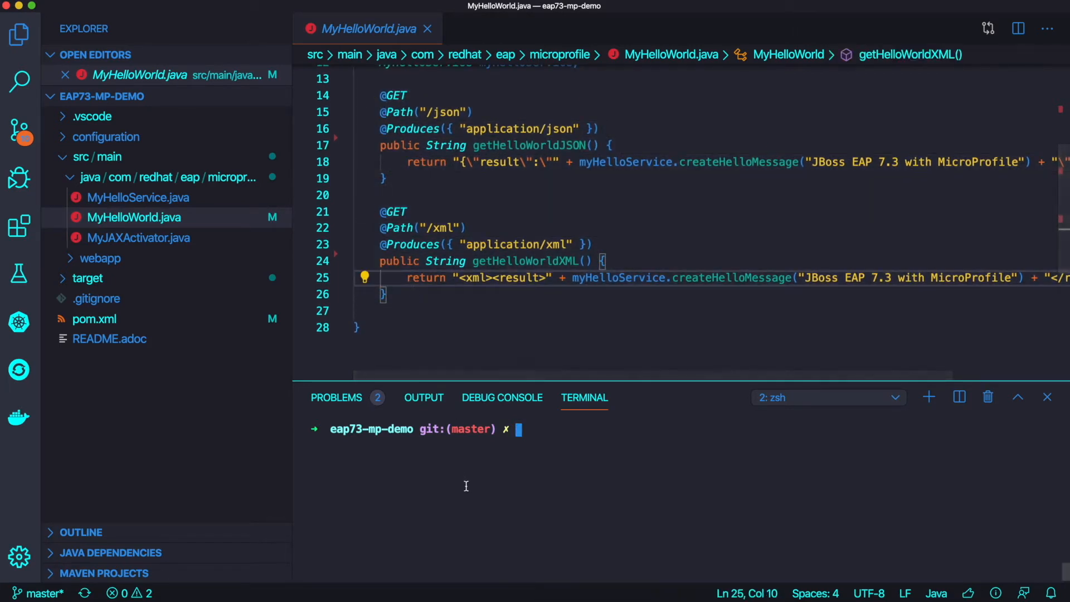
{"action": "type", "text": "mvn clean install"}
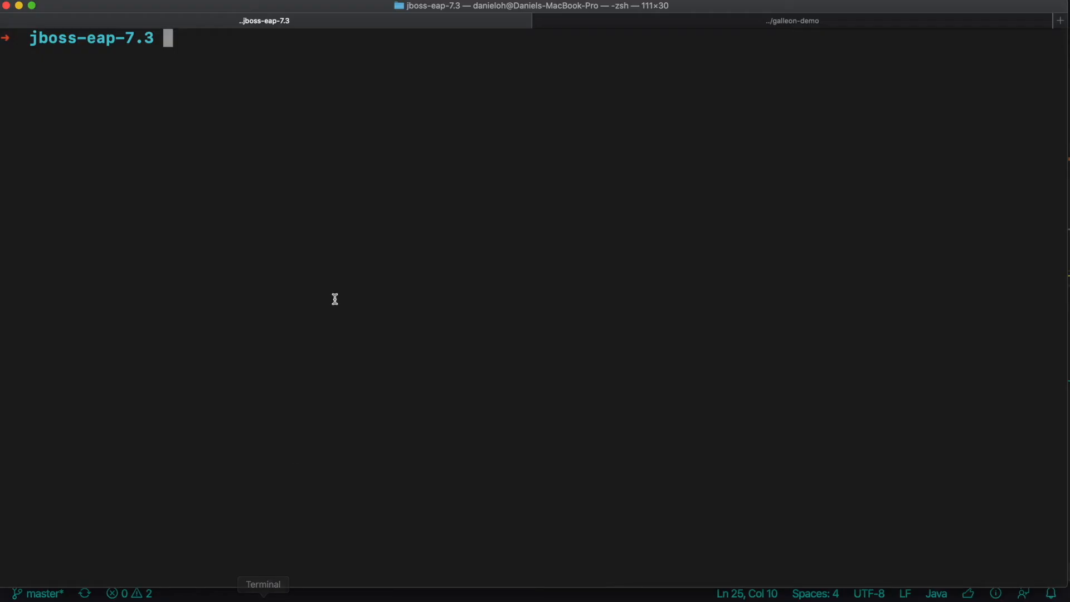
- Run bin/standalone.sh and follow the log to the 'JBoss EAP 7.3.0.GA started' line
{"action": "type", "text": "bin/standalone.sh"}
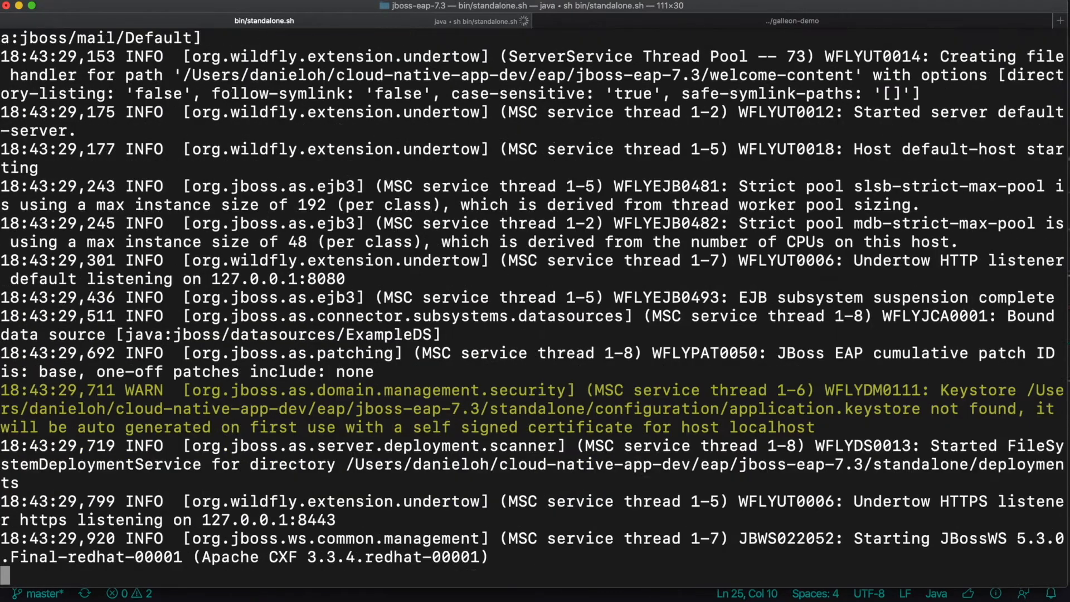
{"action": "scroll", "scroll_direction": "down", "scroll_amount": 3}
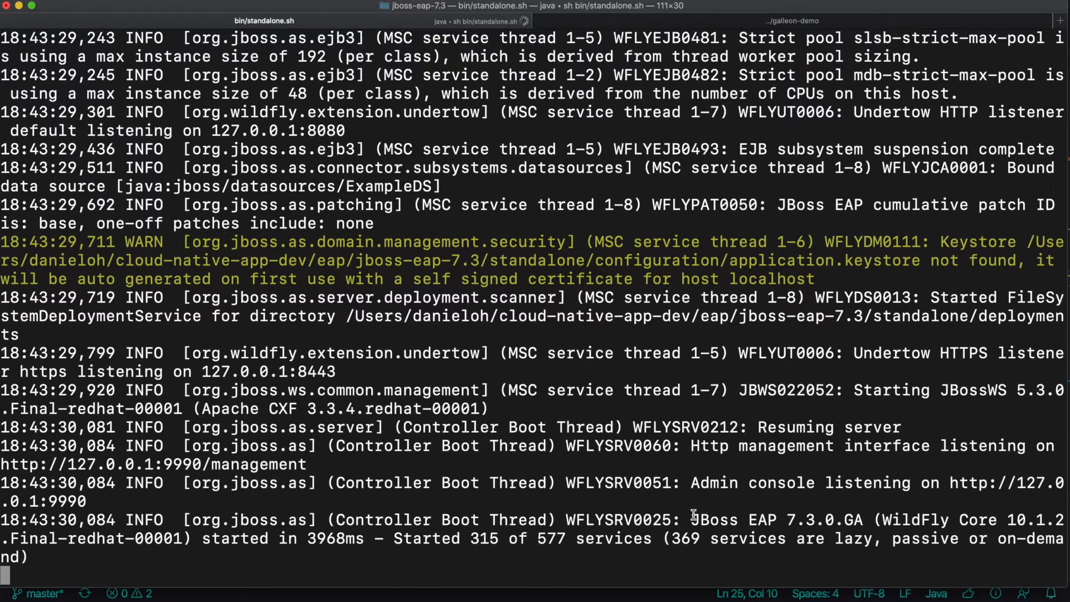
{"action": "double_click", "coordinate": [776, 521]}
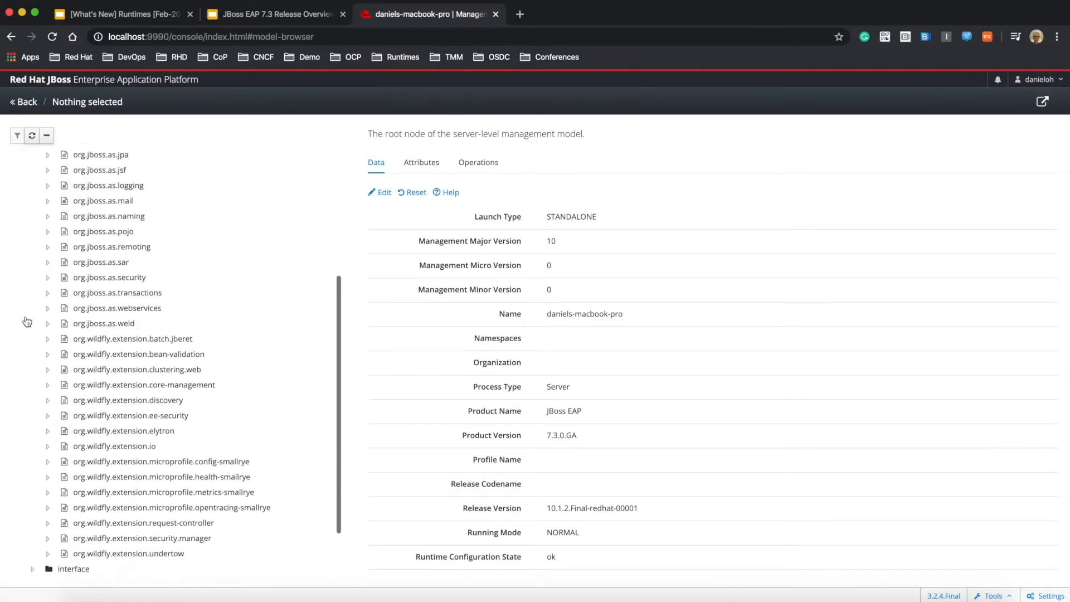
- Go to the Deployments section of the management console, currently listing no deployments
{"action": "scroll", "scroll_direction": "down", "scroll_amount": 3}
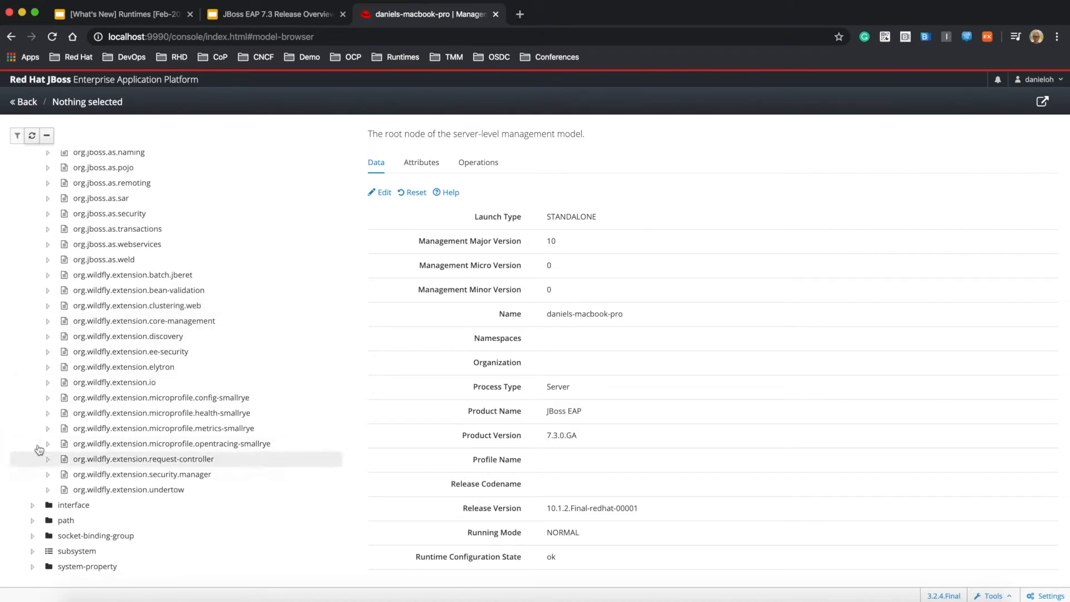
{"action": "mouse_move", "coordinate": [9, 412]}
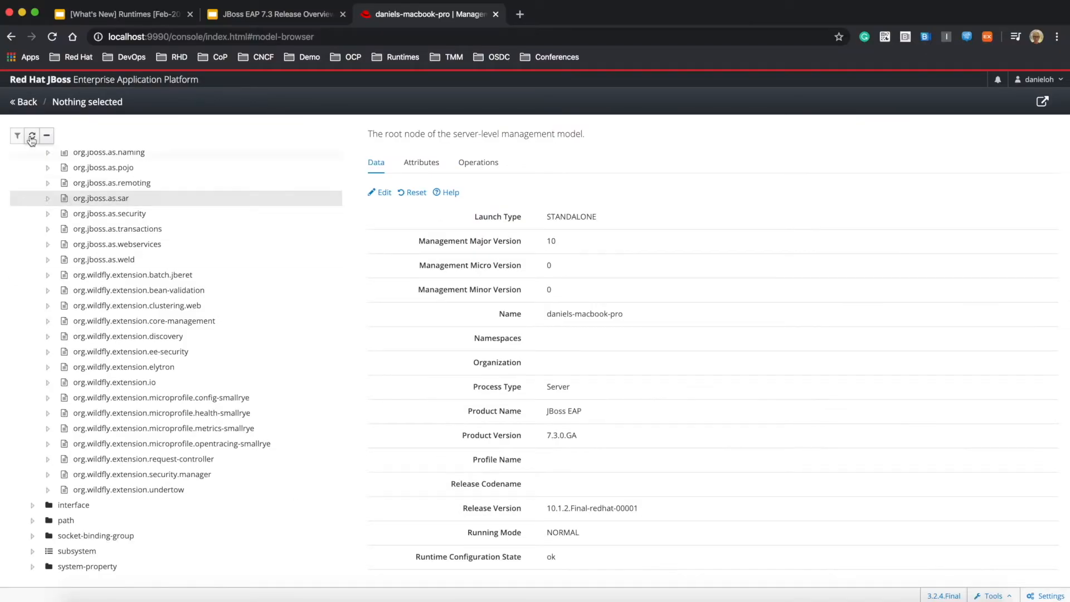
{"action": "left_click", "coordinate": [108, 101]}
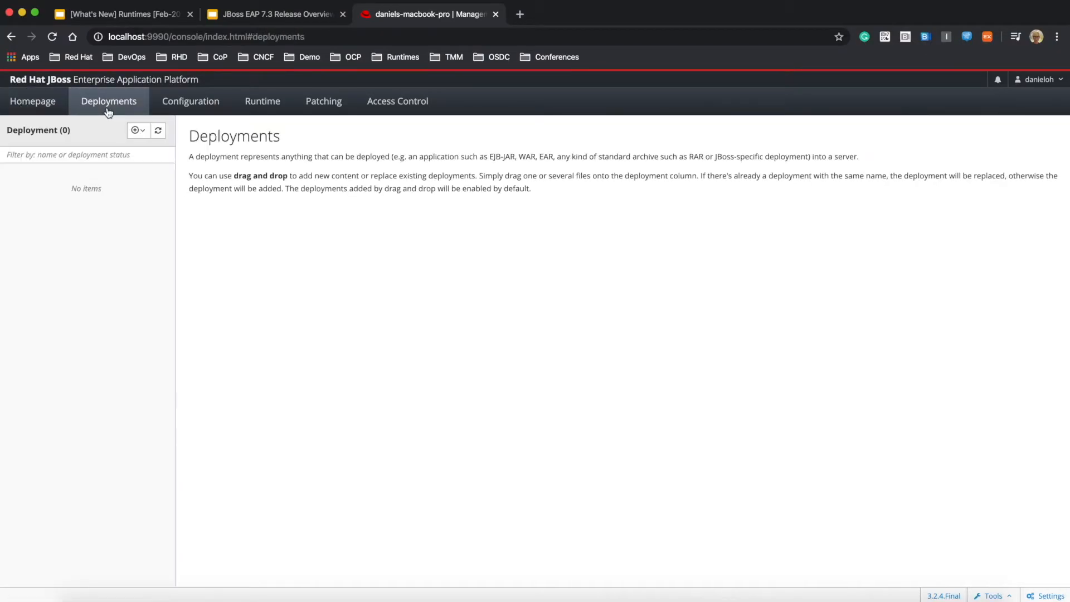
- Upload eap73-microprofile-hello.war as a new enabled deployment via Upload Deployment
{"action": "left_click", "coordinate": [135, 131]}
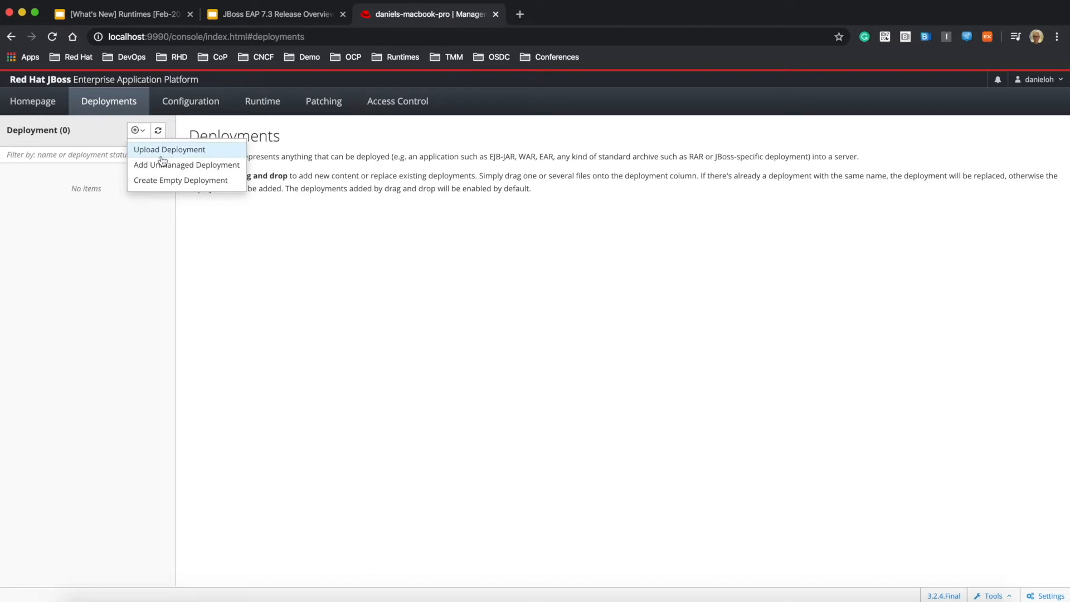
{"action": "left_click", "coordinate": [169, 148]}
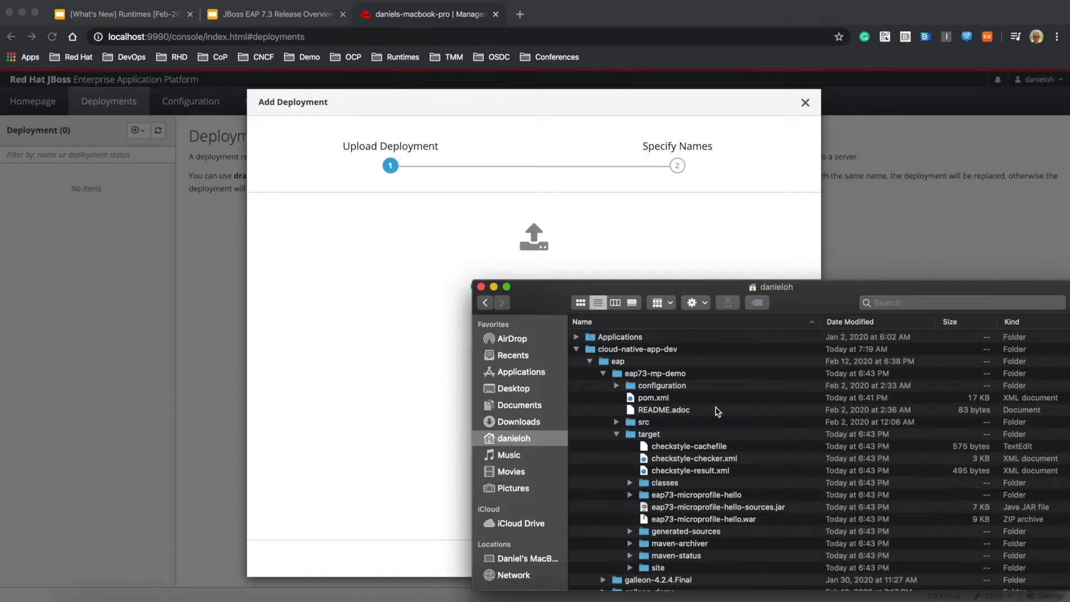
{"action": "left_click", "coordinate": [704, 519]}
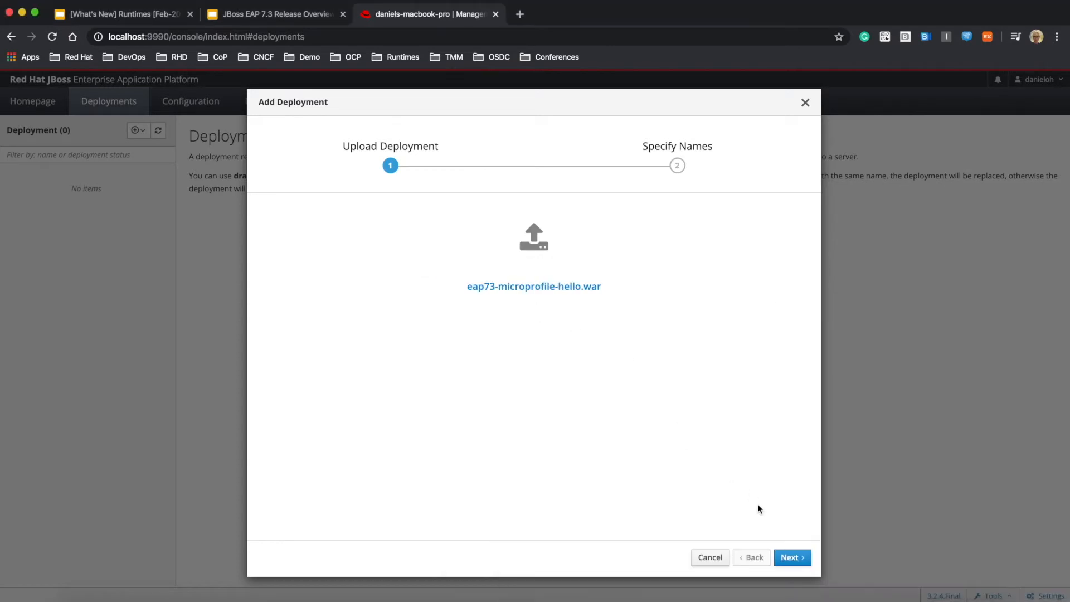
{"action": "left_click", "coordinate": [792, 558]}
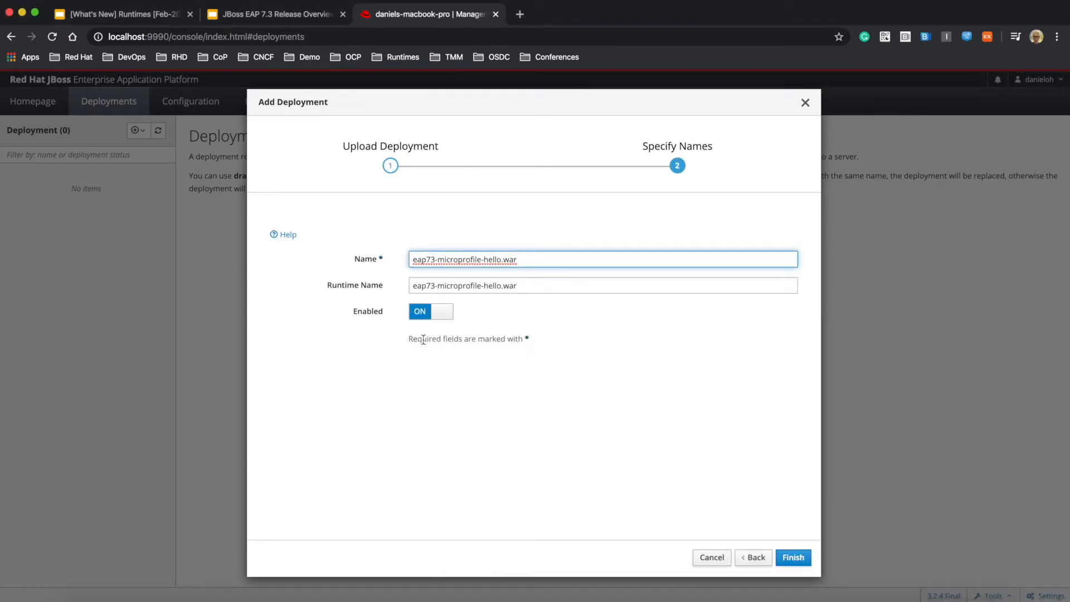
{"action": "left_click", "coordinate": [793, 557]}
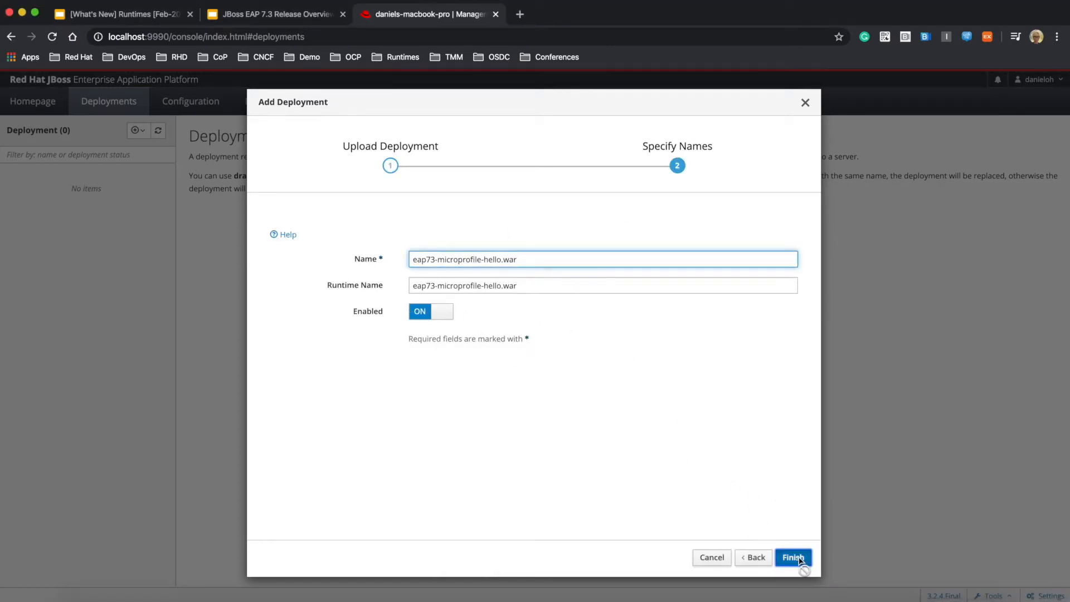
{"action": "left_click", "coordinate": [792, 557]}
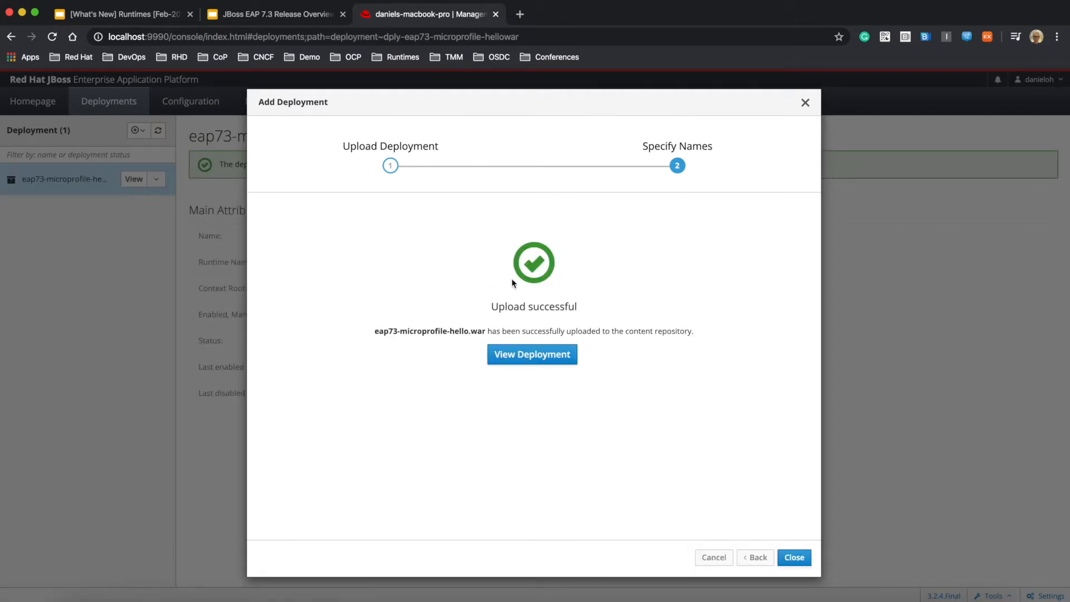
- View the new deployment's details and launch the app's home page from its Context Root link
{"action": "left_click", "coordinate": [532, 354]}
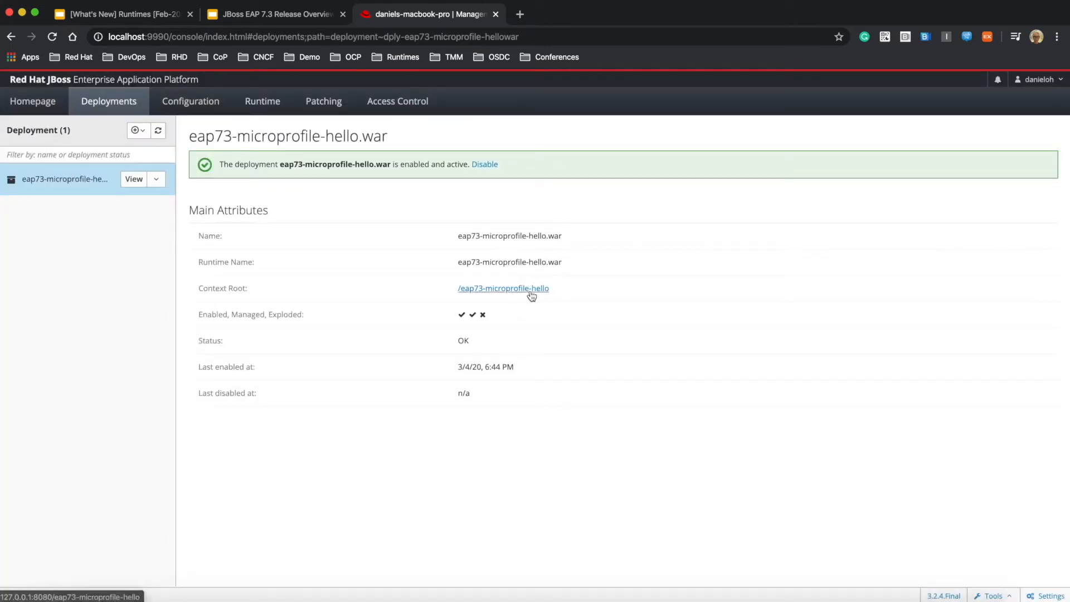
{"action": "left_click", "coordinate": [502, 288]}
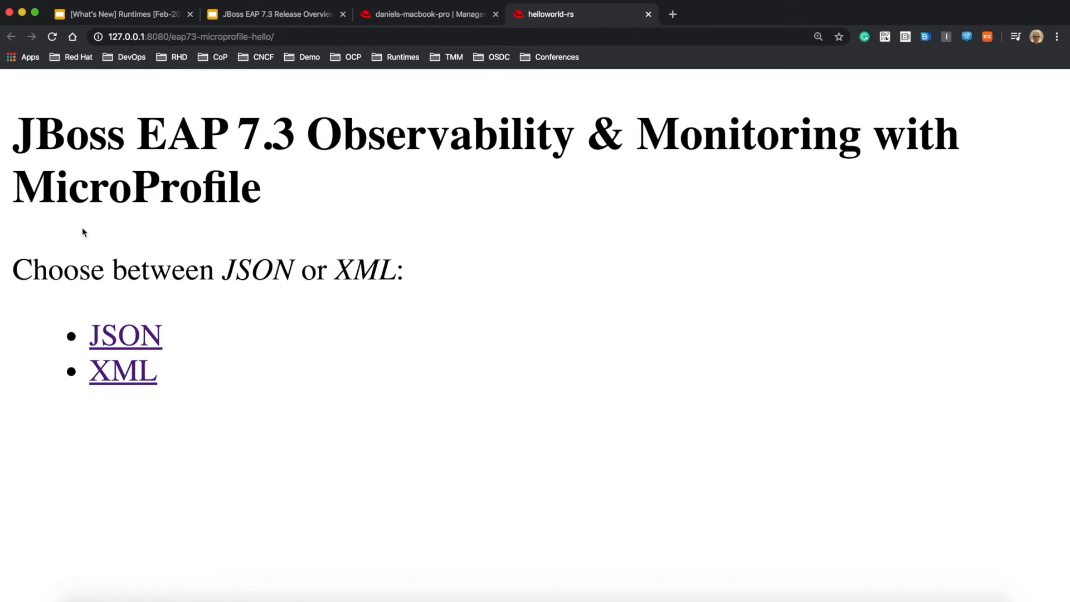
- Request the app's JSON greeting, return to the home page and follow the next link
{"action": "left_click", "coordinate": [125, 335]}
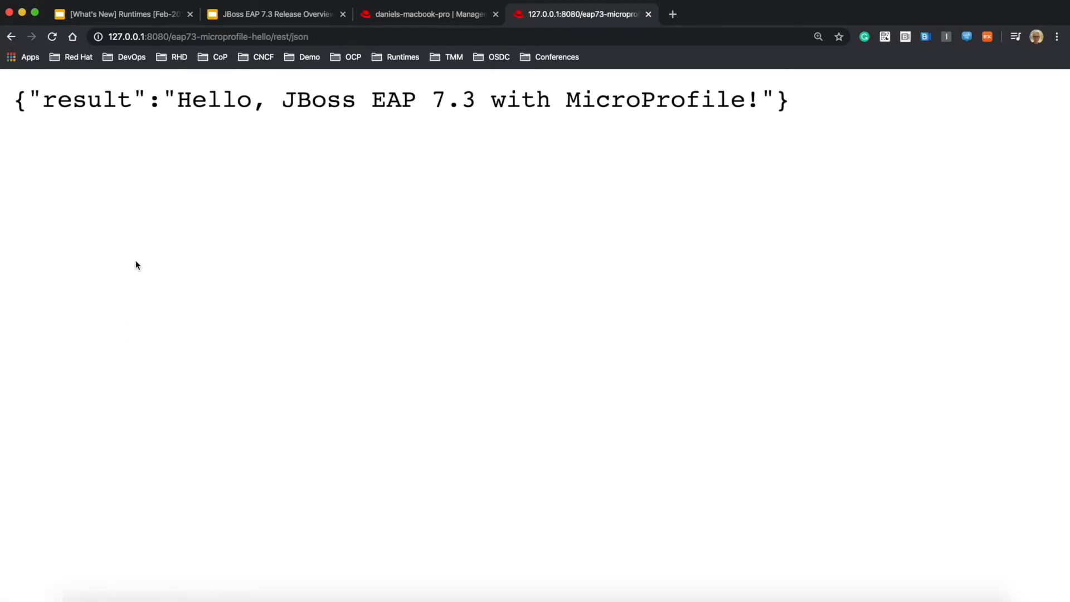
{"action": "left_click", "coordinate": [12, 36]}
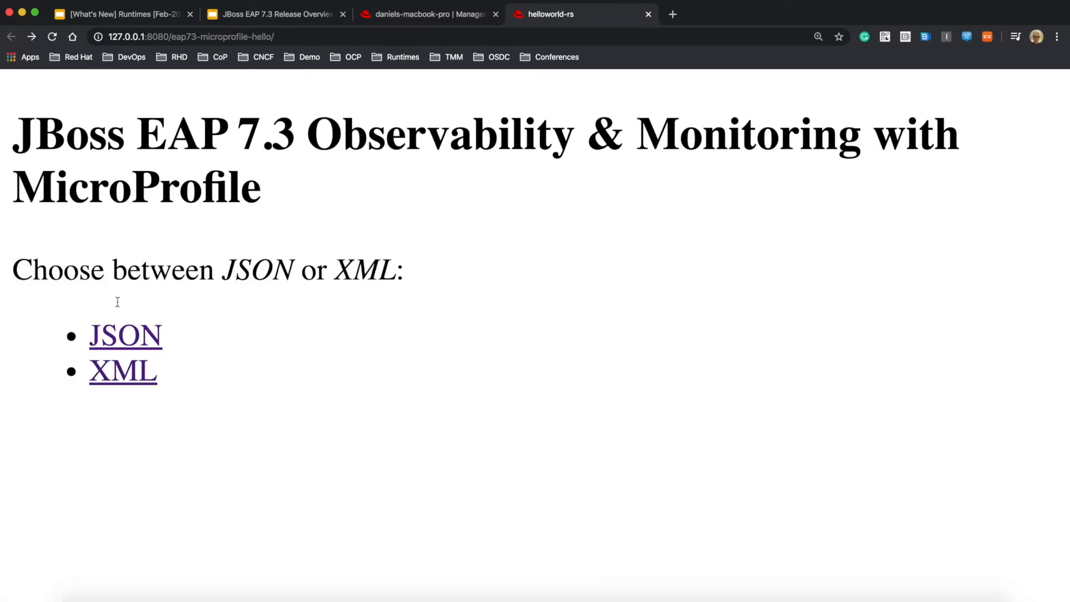
{"action": "left_click", "coordinate": [122, 371]}
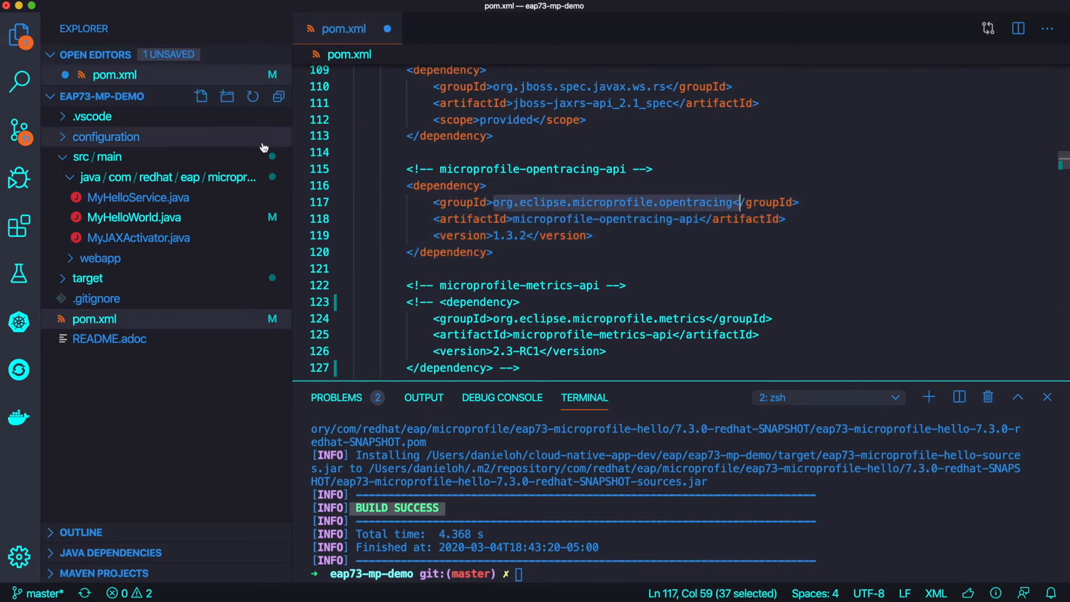
{"action": "left_click", "coordinate": [134, 218]}
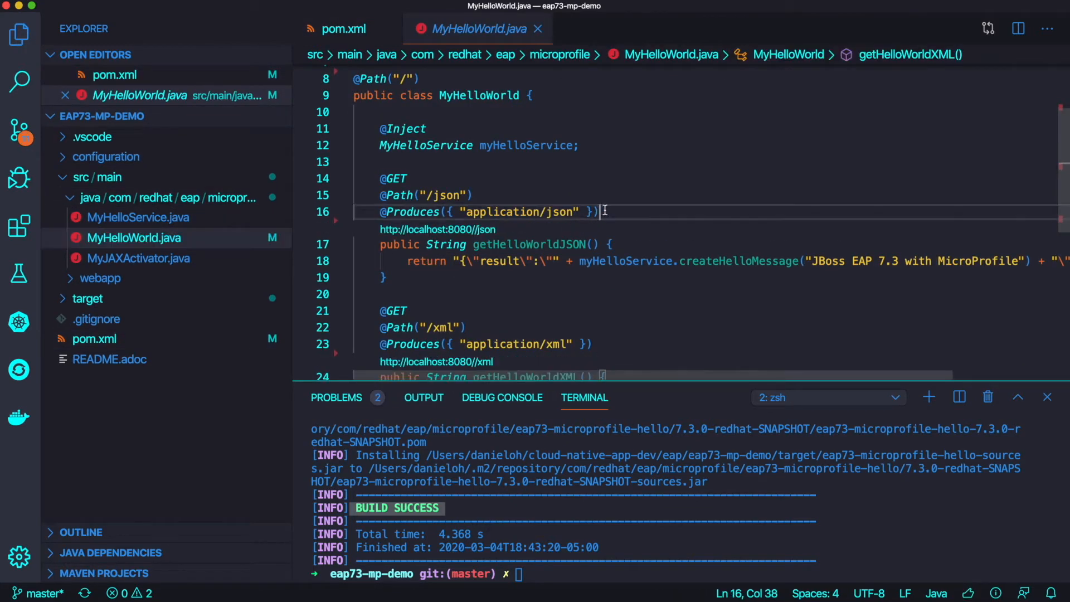
{"action": "type", "text": "@Trac"}
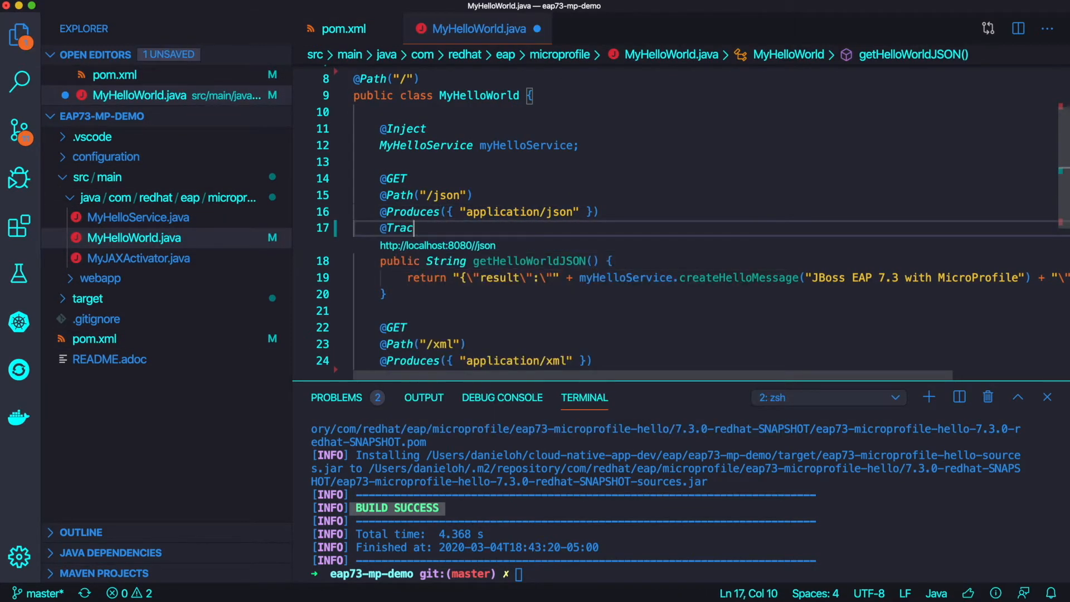
{"action": "type", "text": "ed"}
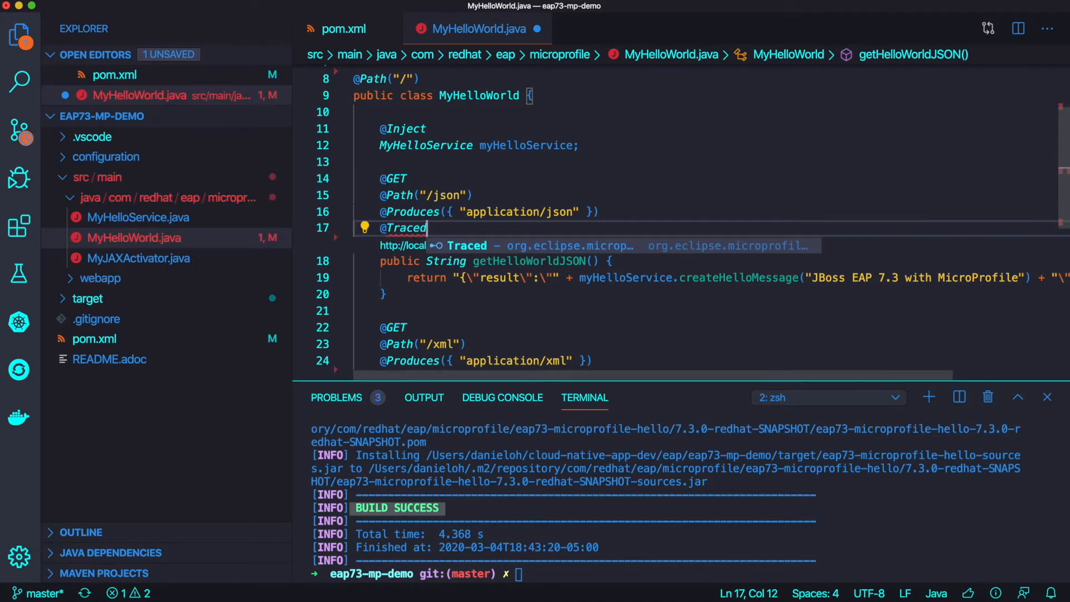
{"action": "scroll", "scroll_direction": "down", "scroll_amount": 3}
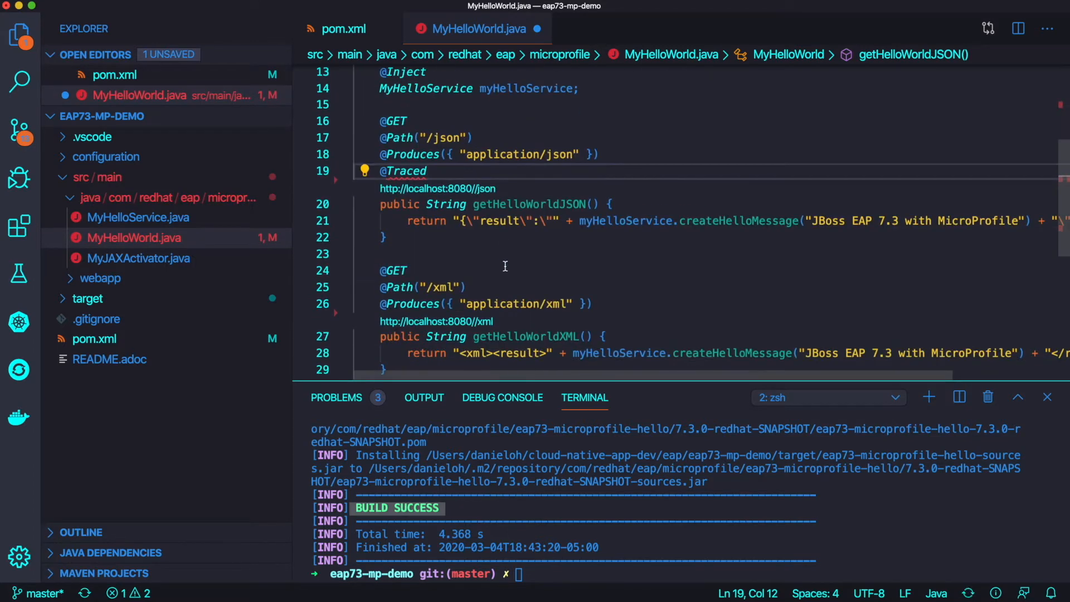
{"action": "type", "text": "@Traced(f"}
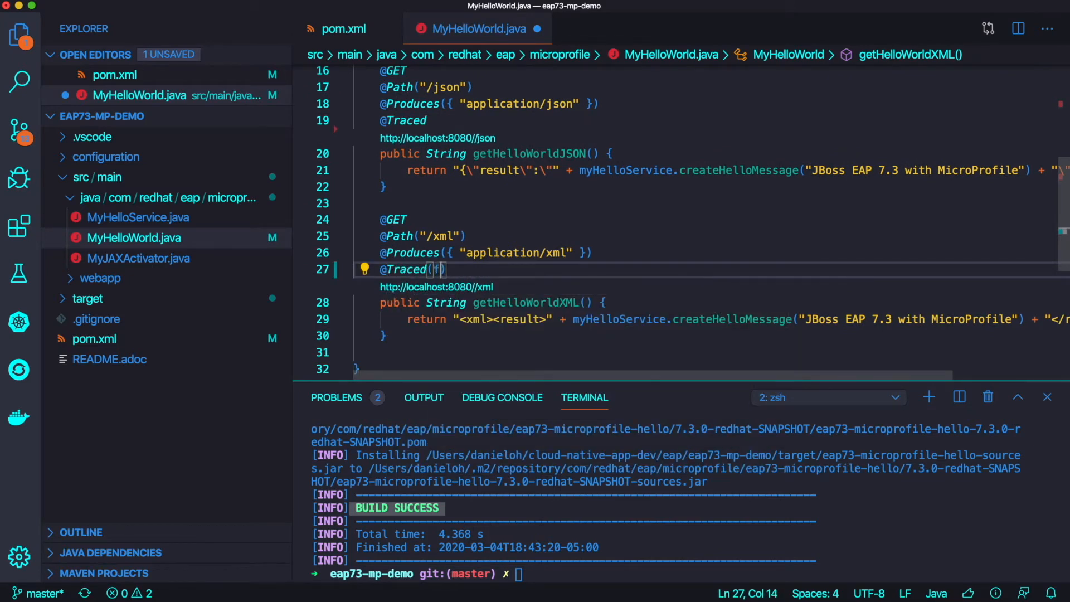
{"action": "type", "text": "false"}
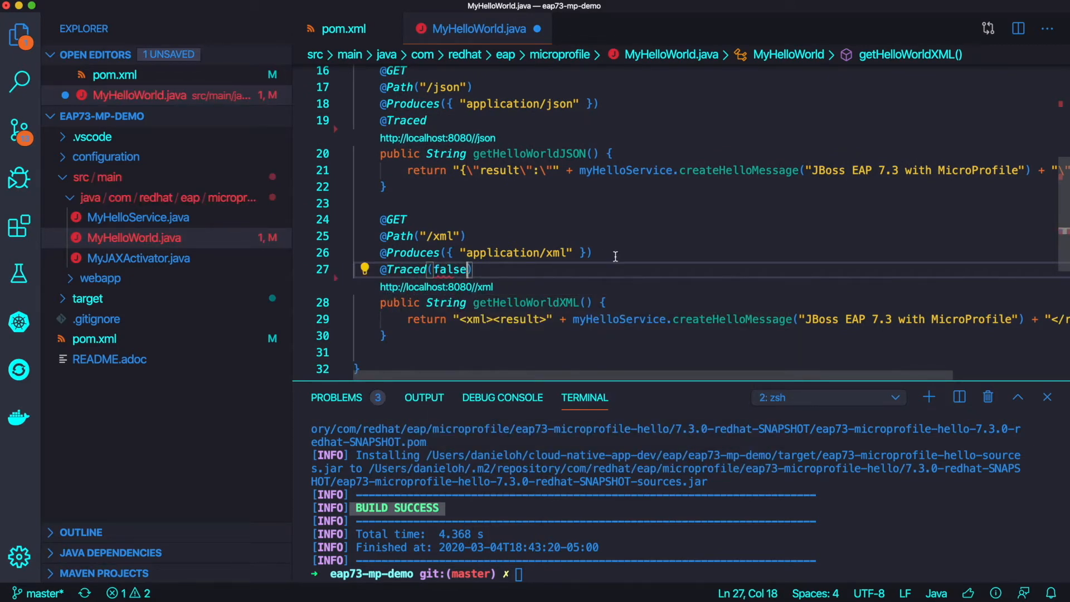
{"action": "key", "text": "cmd+s"}
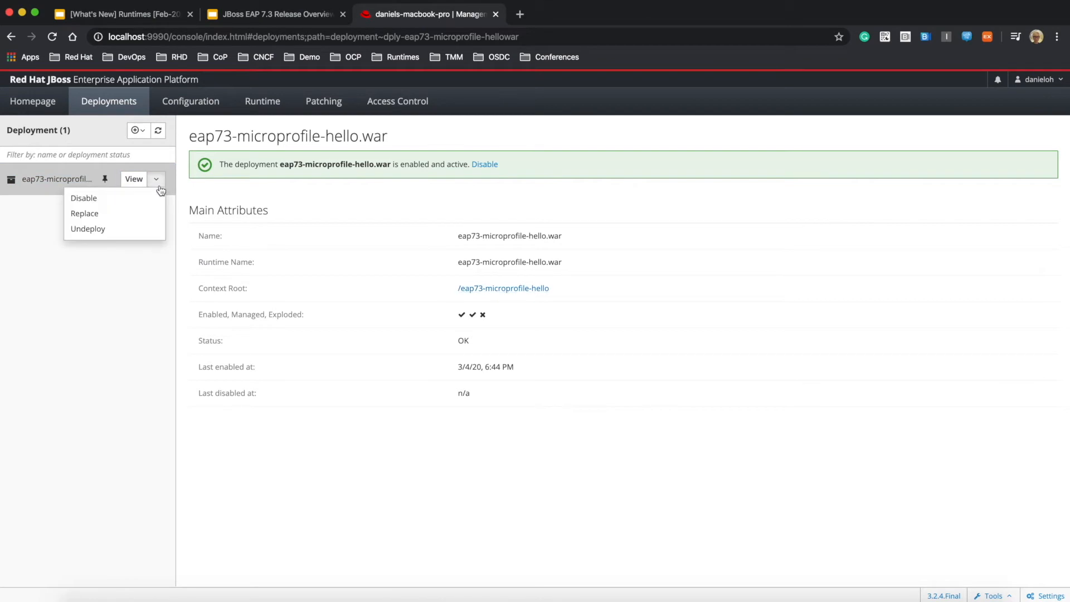
- Replace the deployed eap73-microprofile-hello.war with the freshly built archive
{"action": "left_click", "coordinate": [84, 213]}
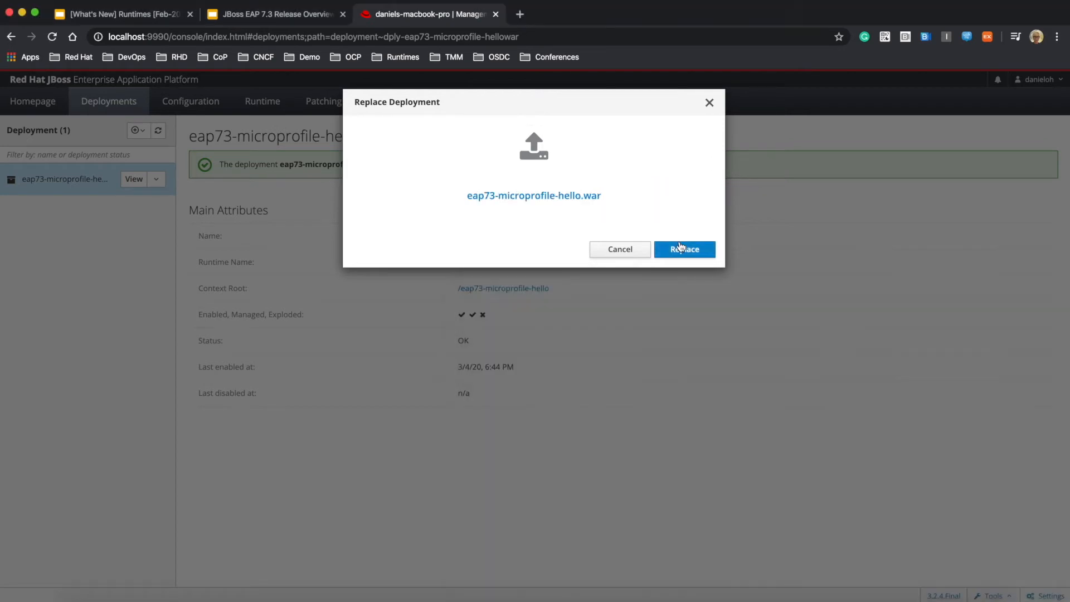
{"action": "left_click", "coordinate": [683, 248]}
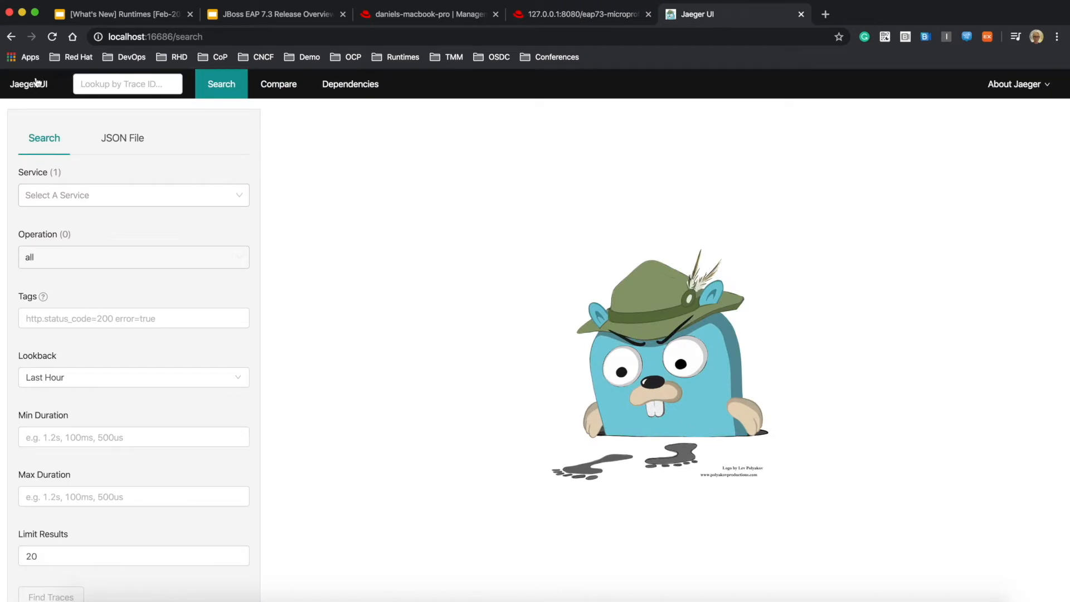
- Find traces for the eap73-microprofile-hello.war service, inspect the getHelloWorldJSON trace, then return to the JSON response tab
{"action": "left_click", "coordinate": [132, 195]}
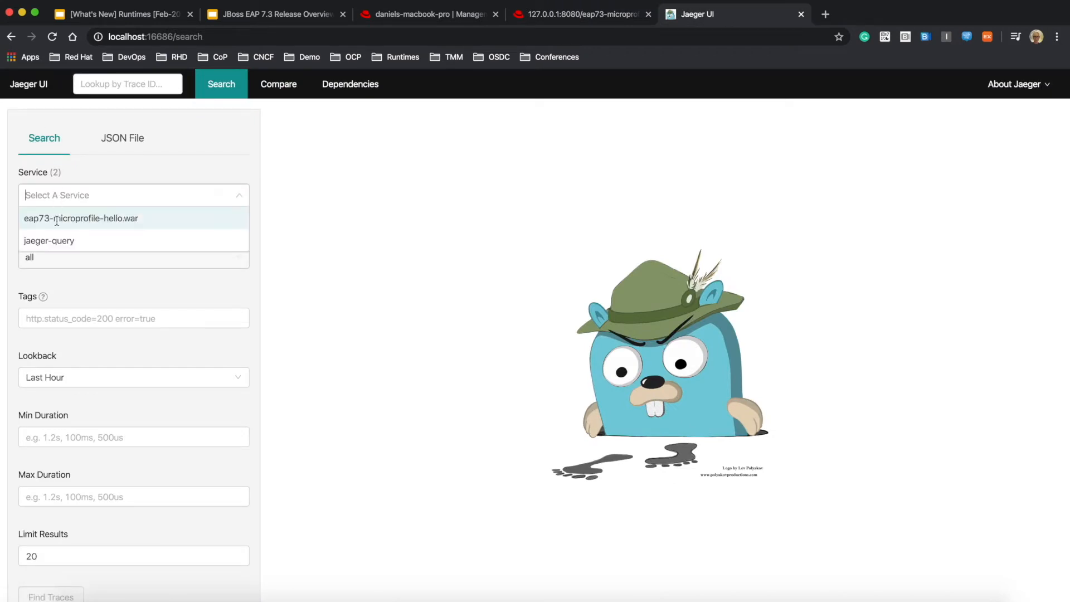
{"action": "left_click", "coordinate": [80, 217]}
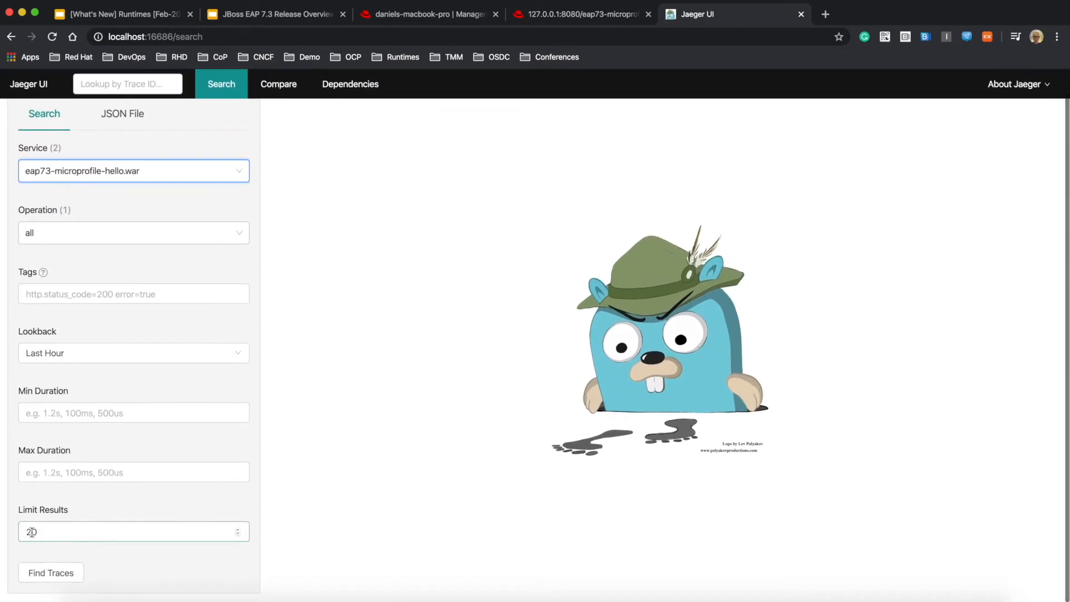
{"action": "left_click", "coordinate": [50, 573]}
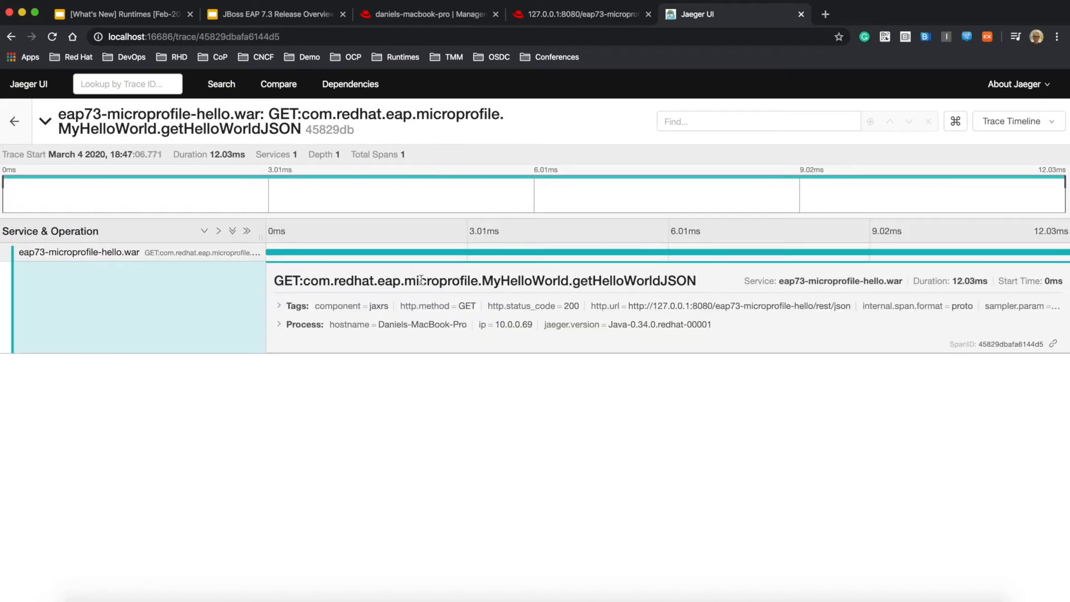
{"action": "left_click", "coordinate": [293, 306]}
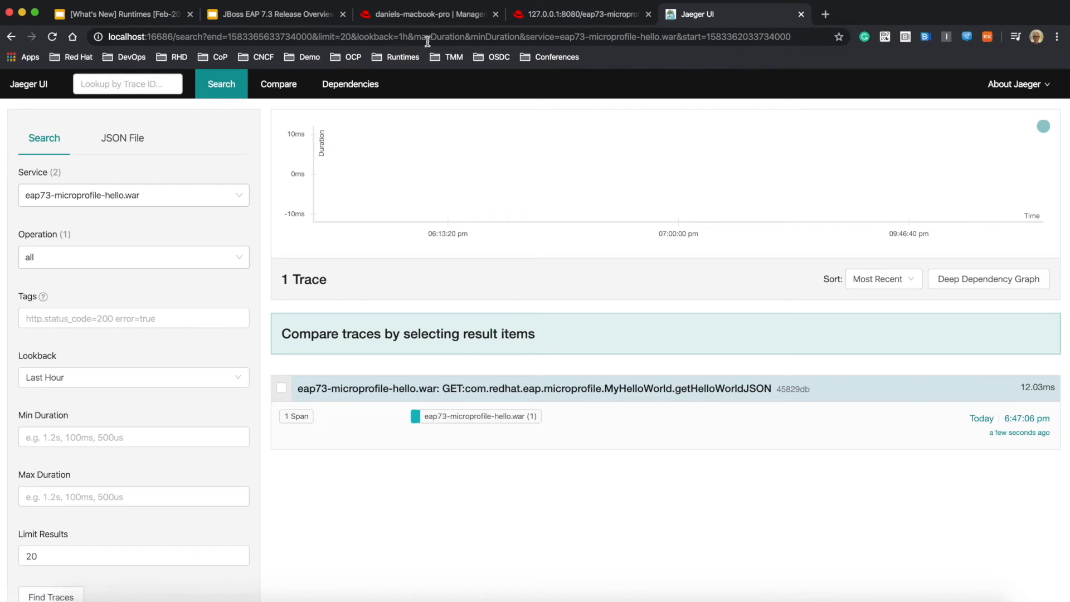
{"action": "left_click", "coordinate": [581, 13]}
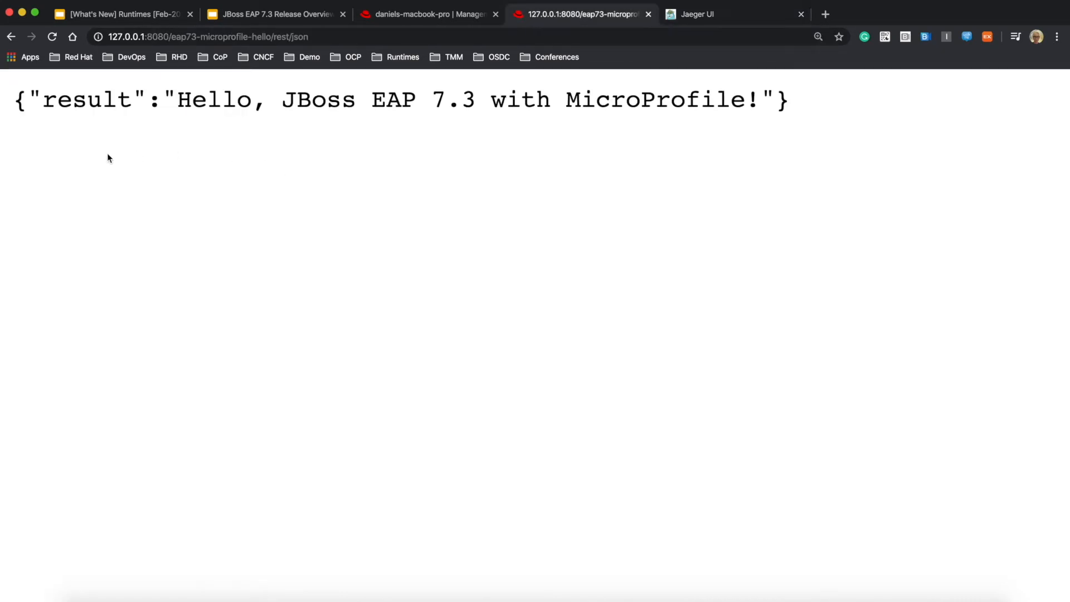
- Navigate back from the /rest/json response in the app's browser tab
{"action": "left_click", "coordinate": [11, 37]}
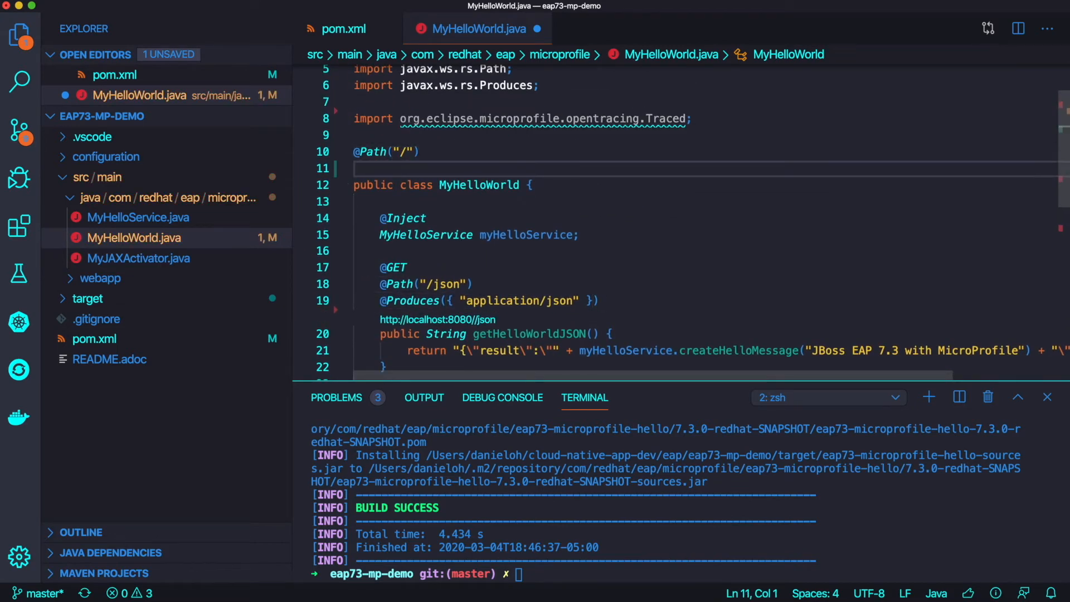
{"action": "type", "text": "@Traced"}
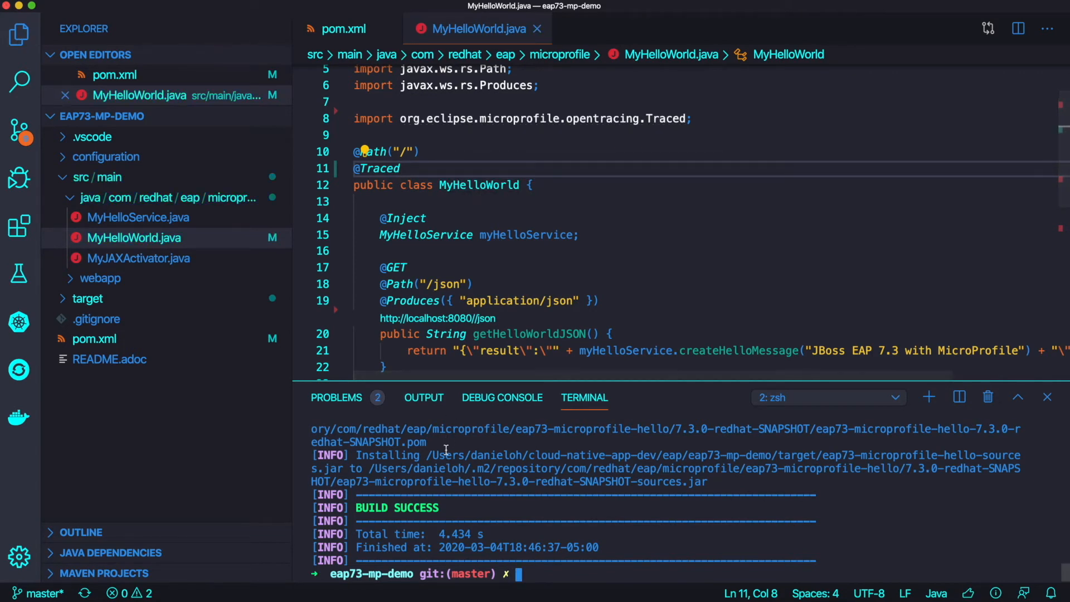
{"action": "type", "text": "mvn clean install"}
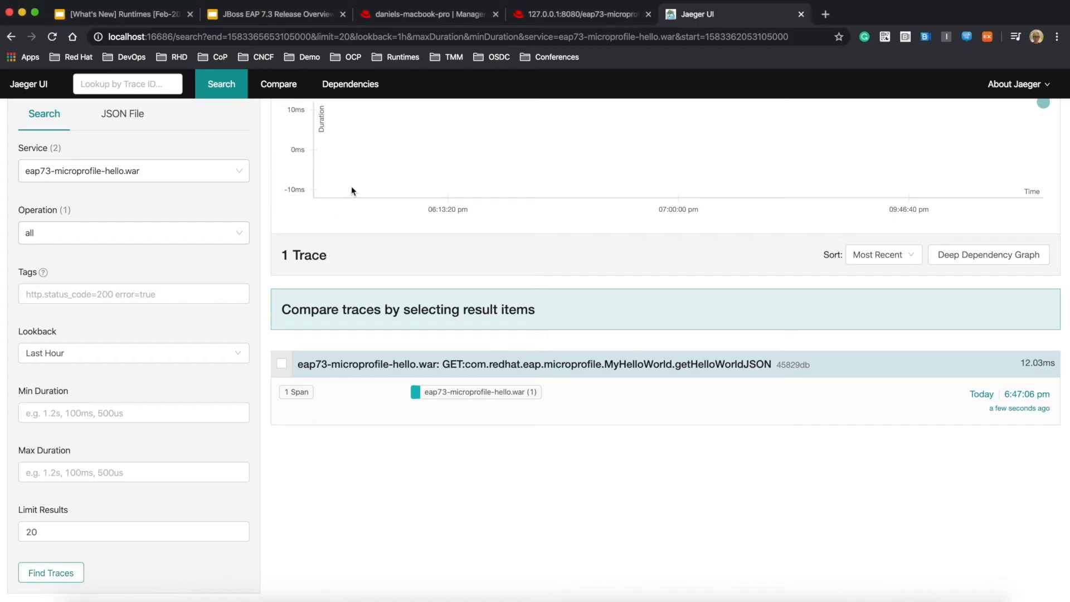
{"action": "left_click", "coordinate": [428, 13]}
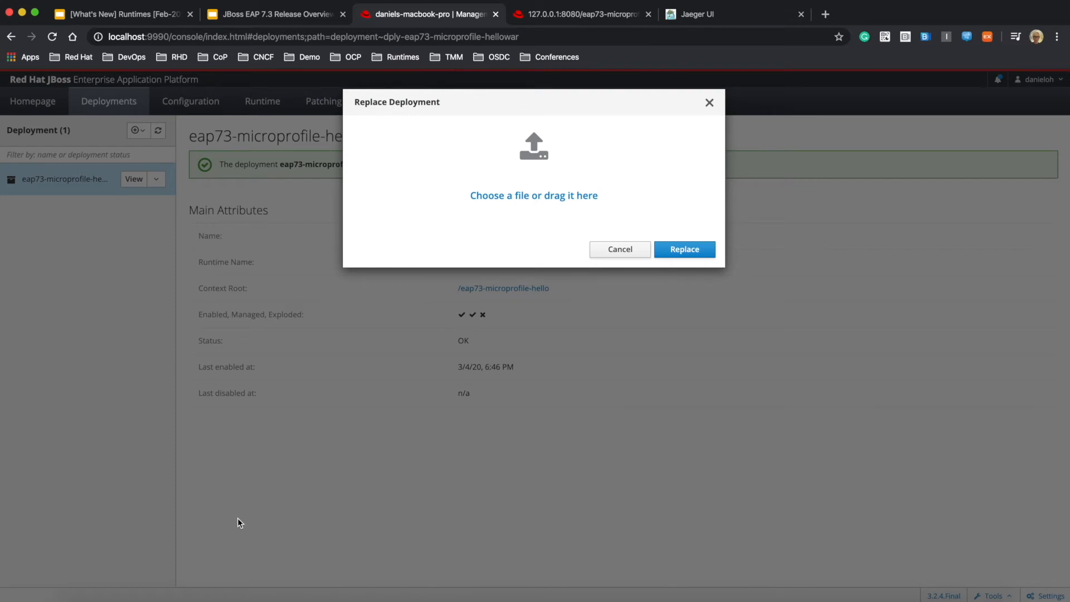
{"action": "left_click", "coordinate": [534, 195]}
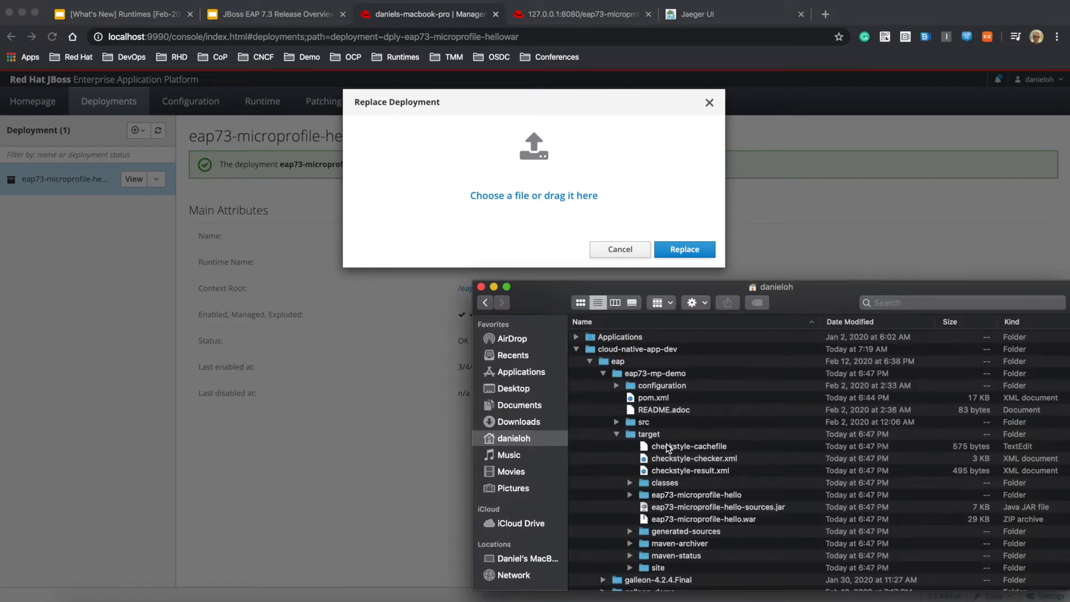
- Replace the deployment with the rebuilt eap73-microprofile-hello.war and call its XML endpoint
{"action": "left_click", "coordinate": [702, 518]}
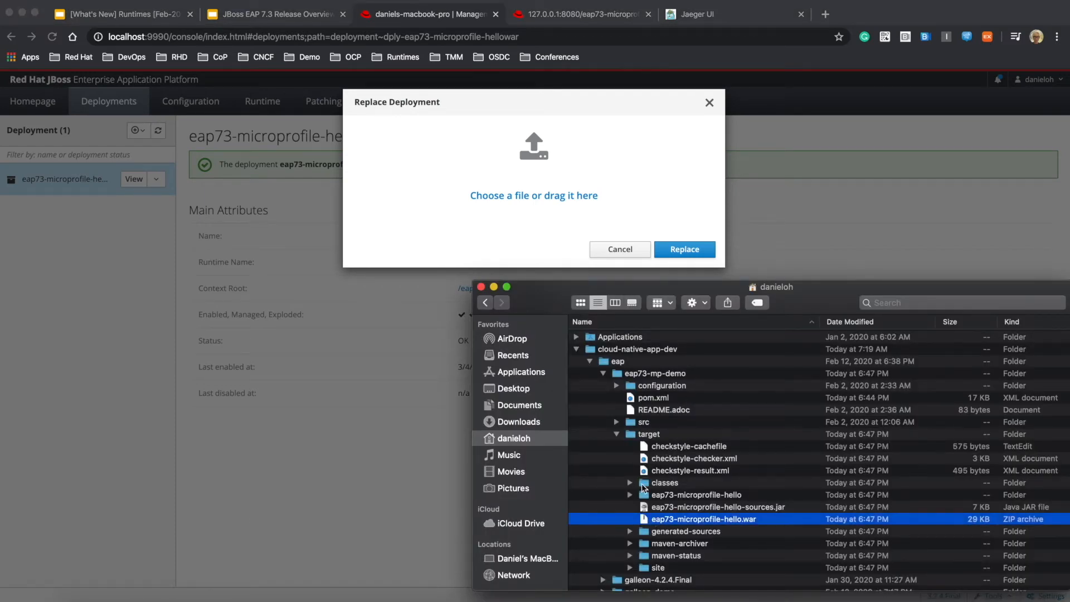
{"action": "left_click", "coordinate": [684, 248]}
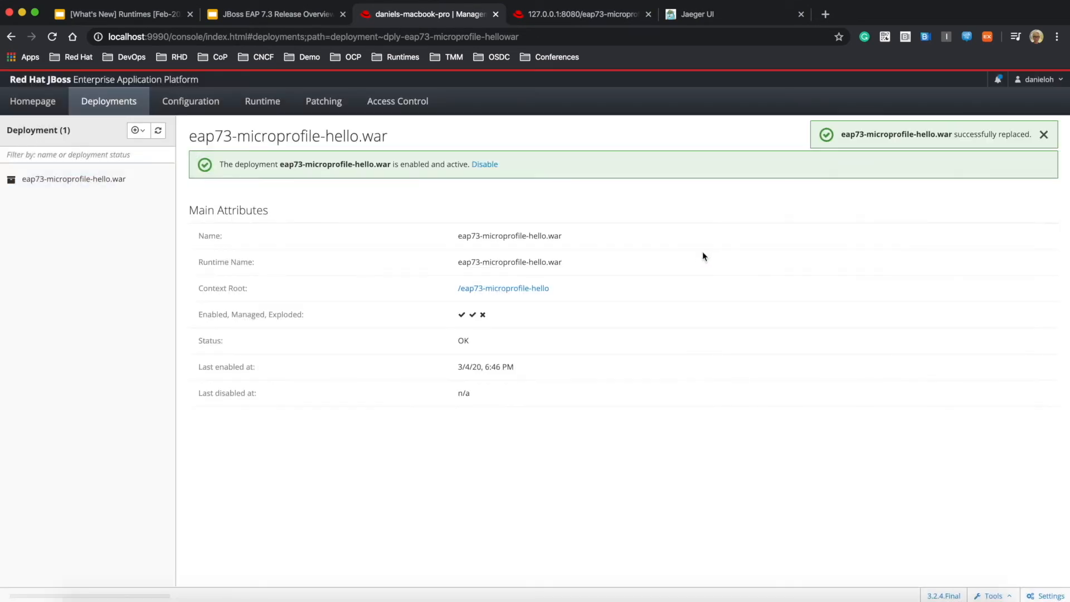
{"action": "mouse_move", "coordinate": [502, 287]}
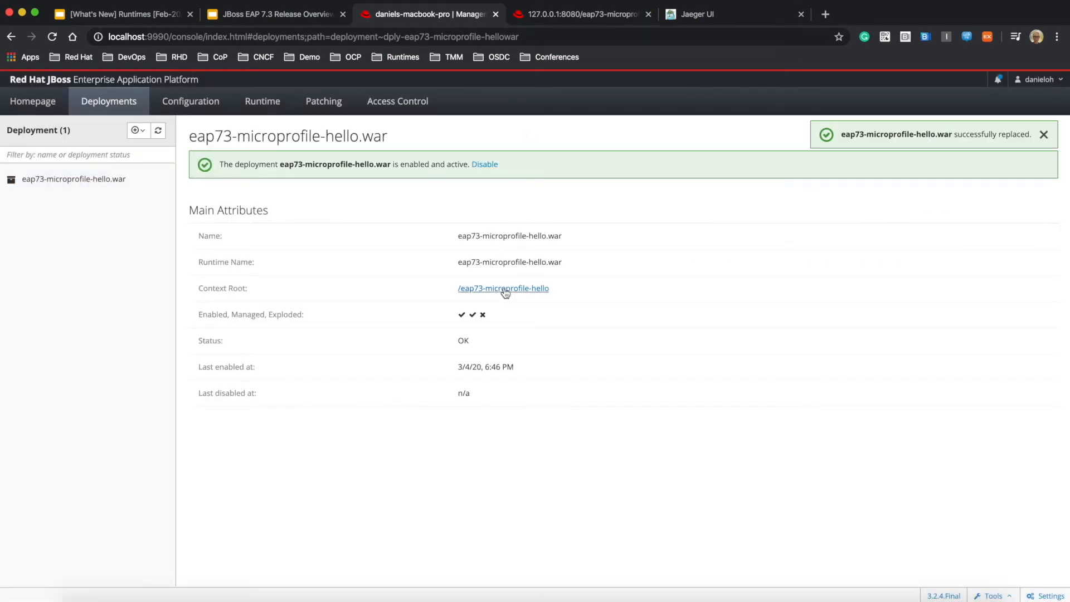
{"action": "left_click", "coordinate": [503, 288]}
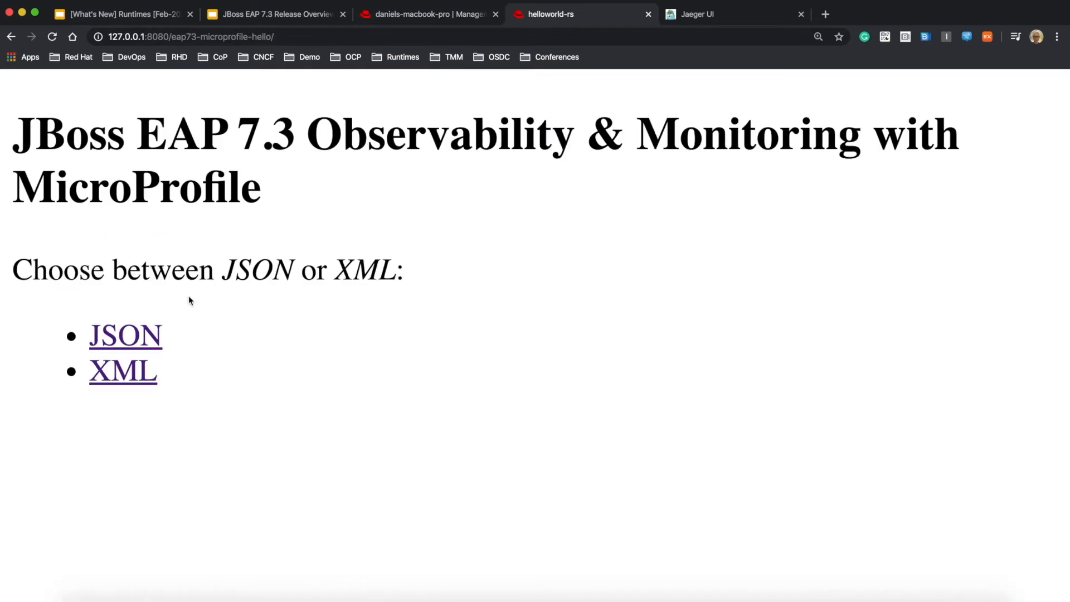
{"action": "left_click", "coordinate": [123, 371]}
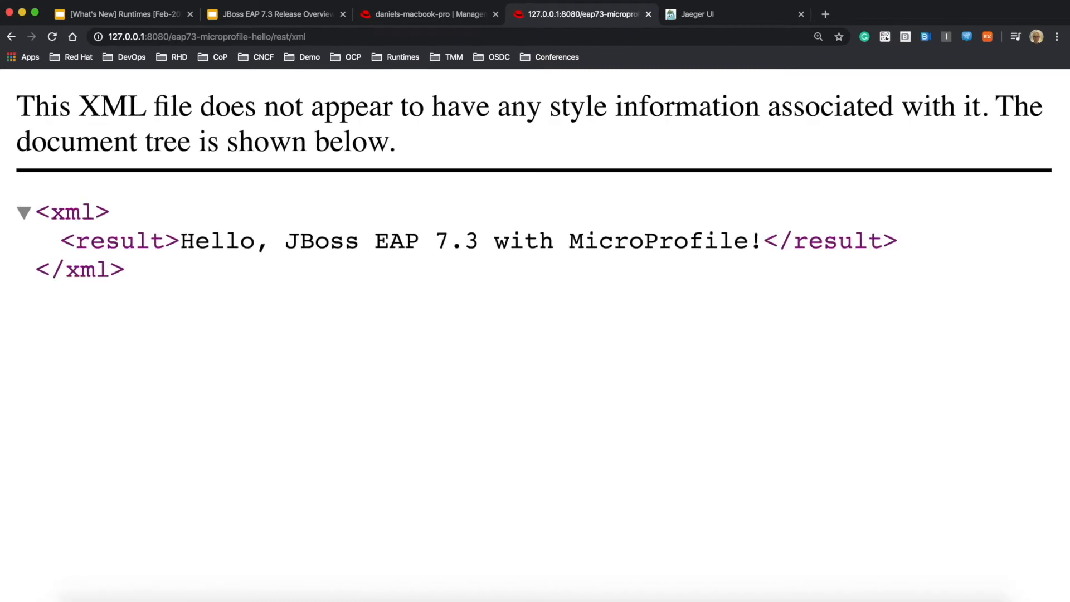
- Search again in Jaeger for the new traces from the XML call
{"action": "left_click", "coordinate": [696, 13]}
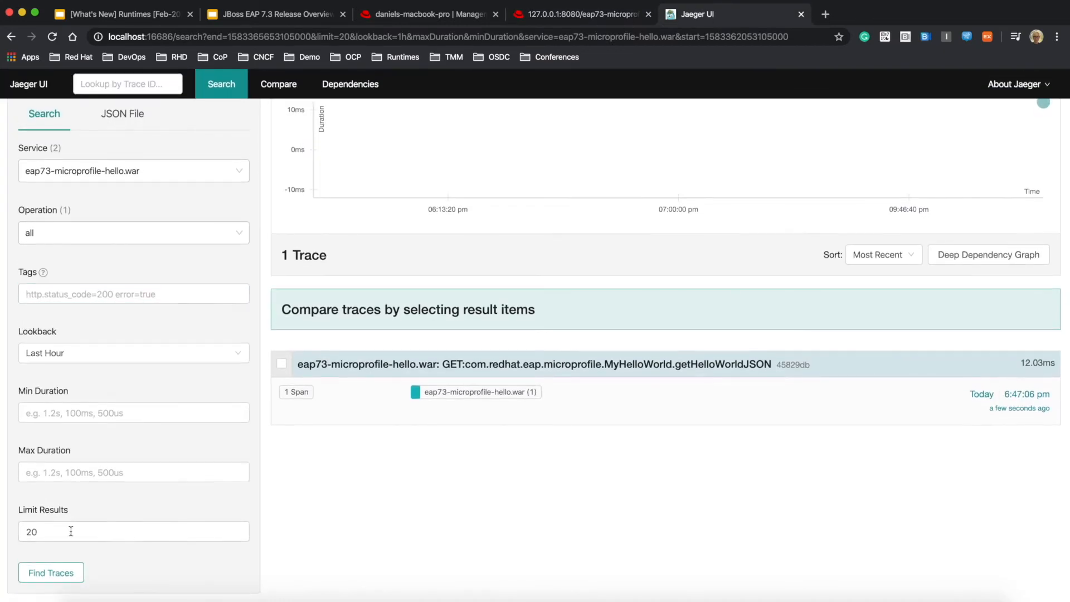
{"action": "left_click", "coordinate": [50, 572]}
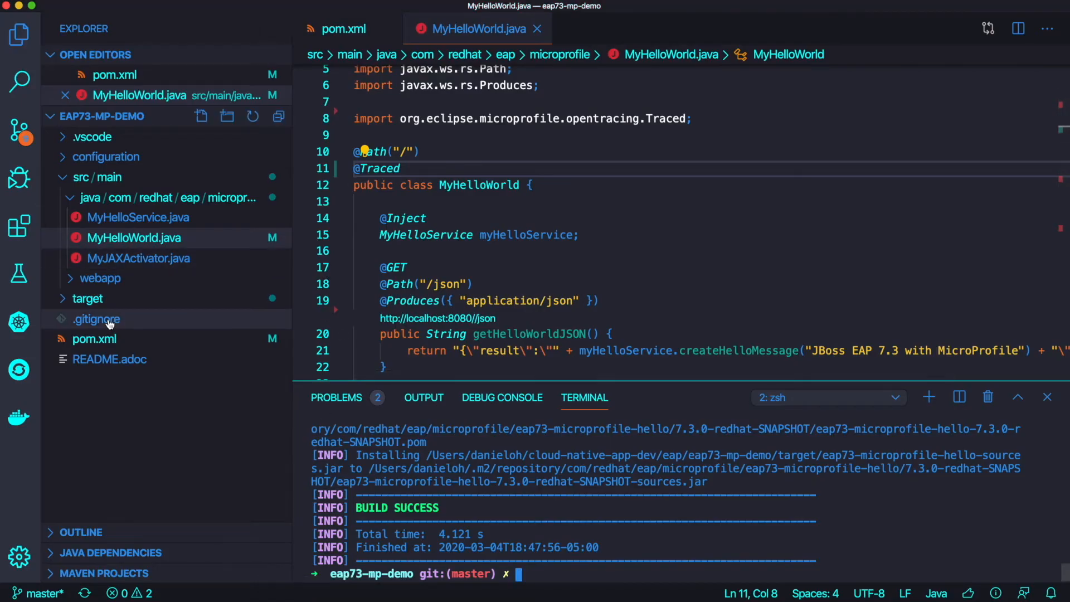
{"action": "left_click", "coordinate": [345, 29]}
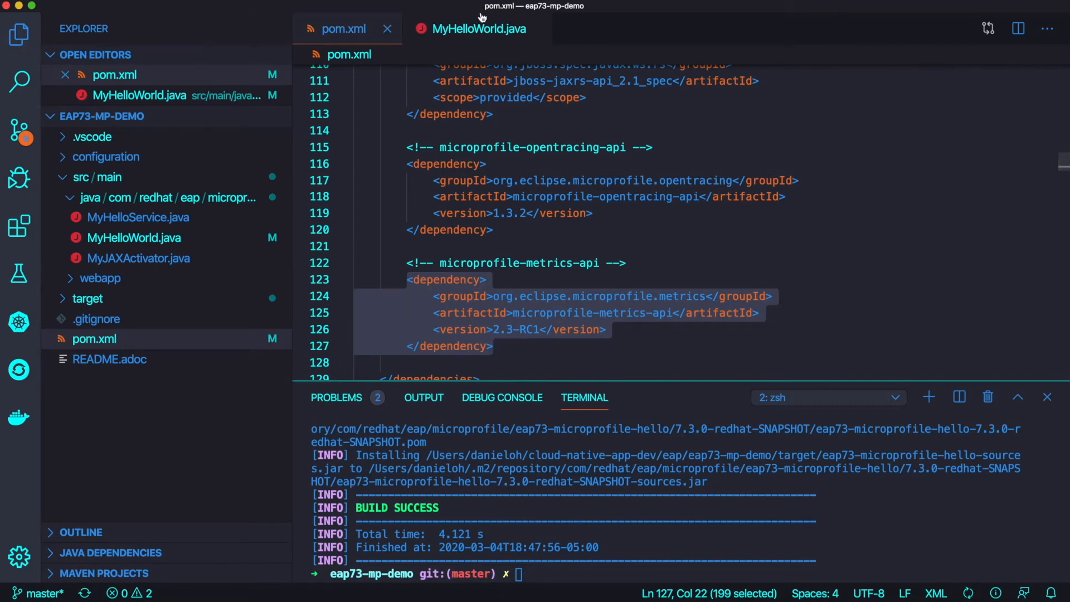
{"action": "left_click", "coordinate": [480, 29]}
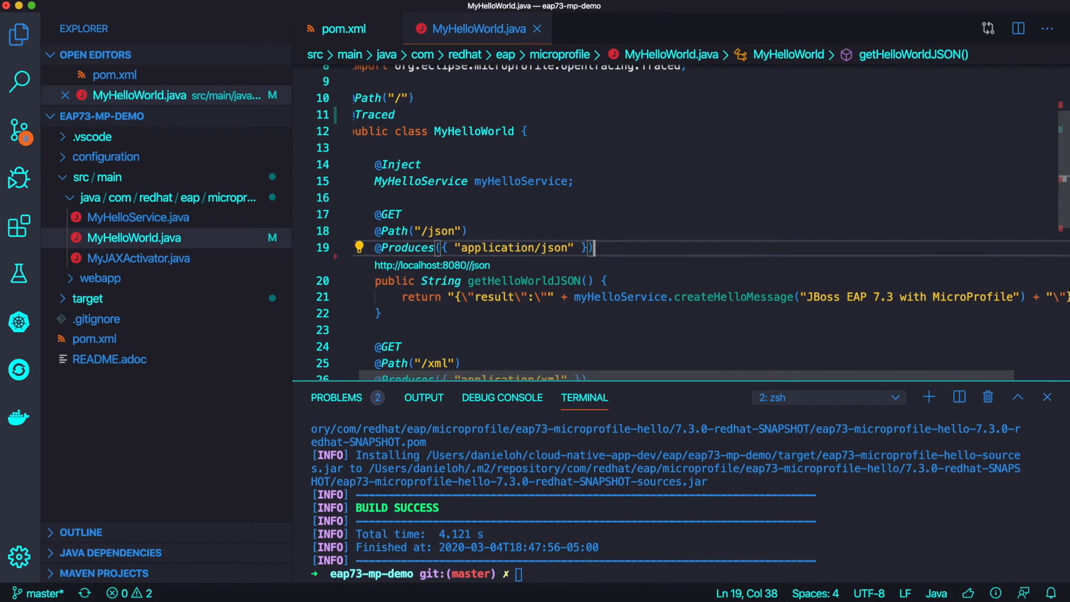
{"action": "type", "text": "@C"}
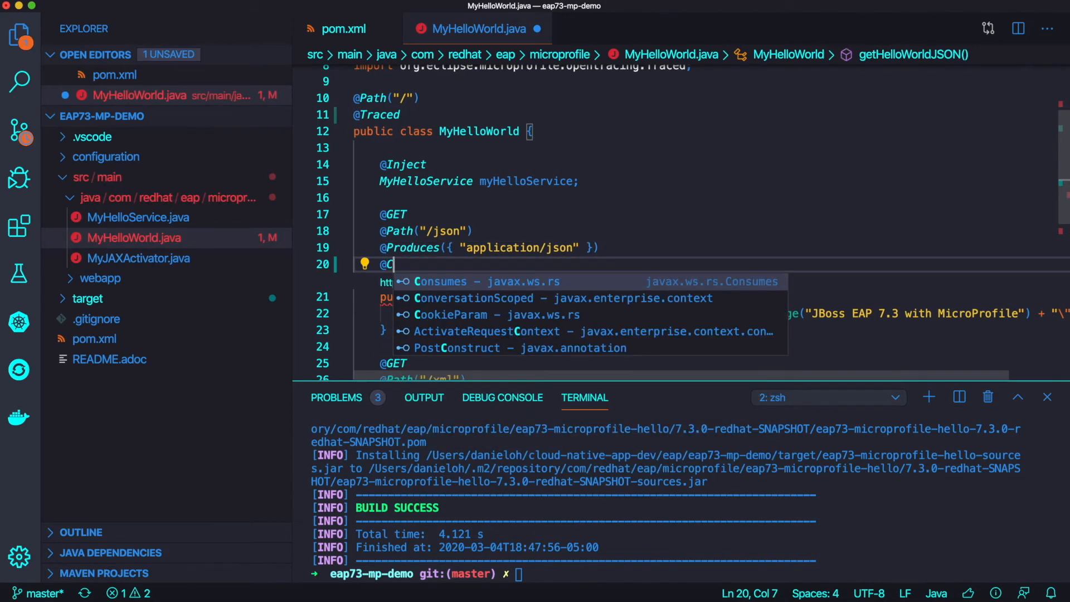
{"action": "type", "text": "ounted"}
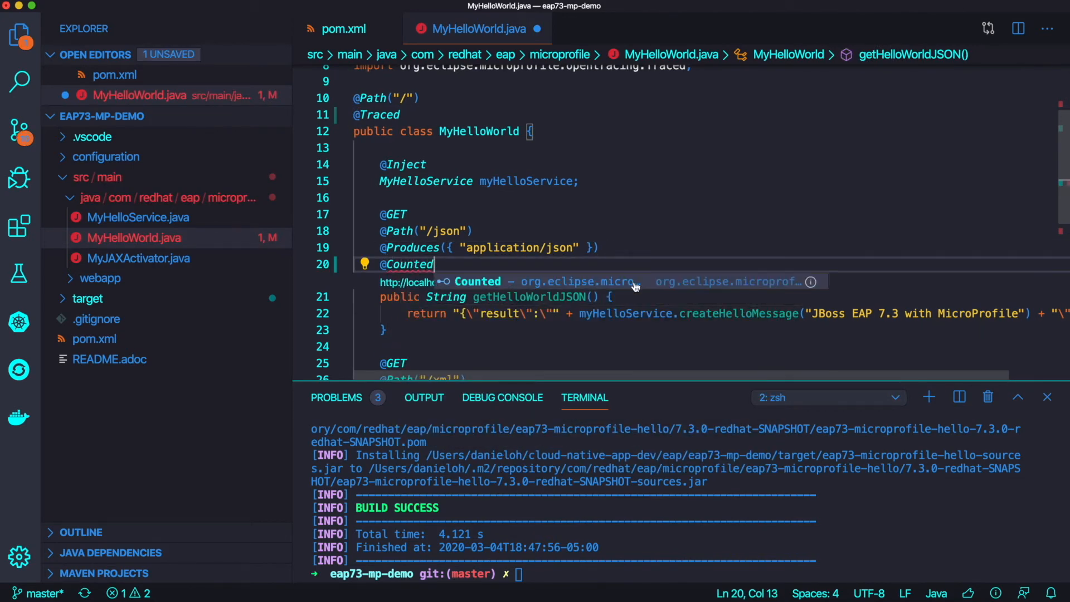
{"action": "scroll", "scroll_direction": "down", "scroll_amount": 3}
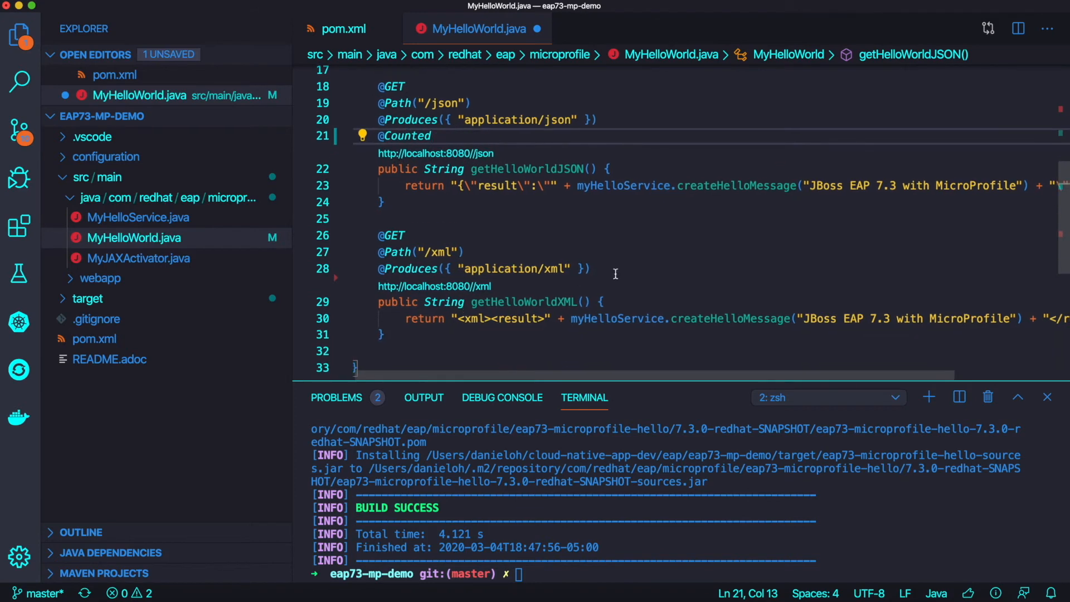
{"action": "type", "text": "@Tim"}
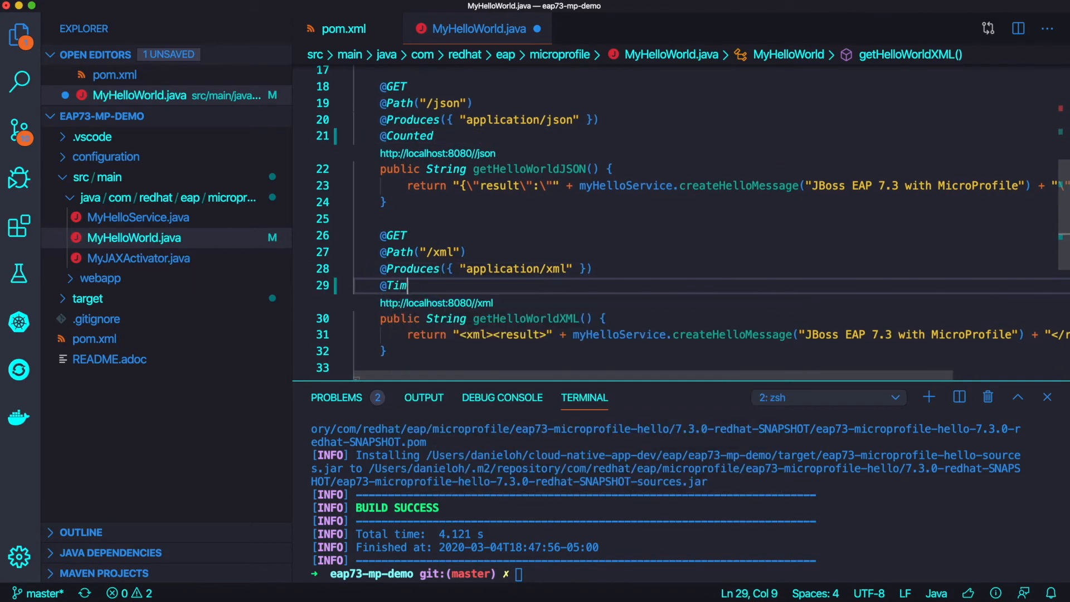
{"action": "type", "text": "ed"}
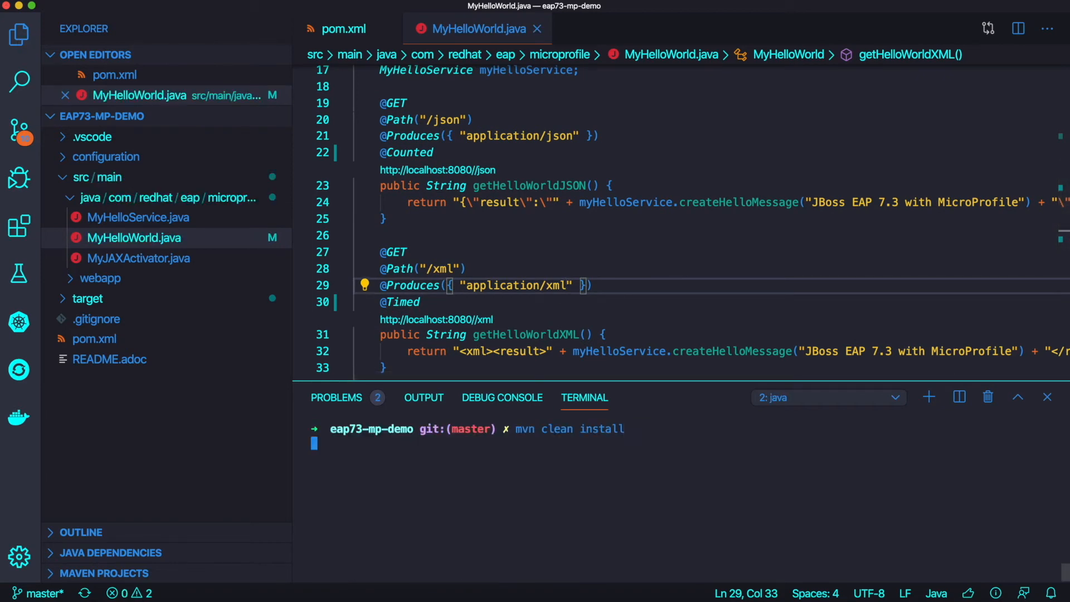
{"action": "key", "text": "enter"}
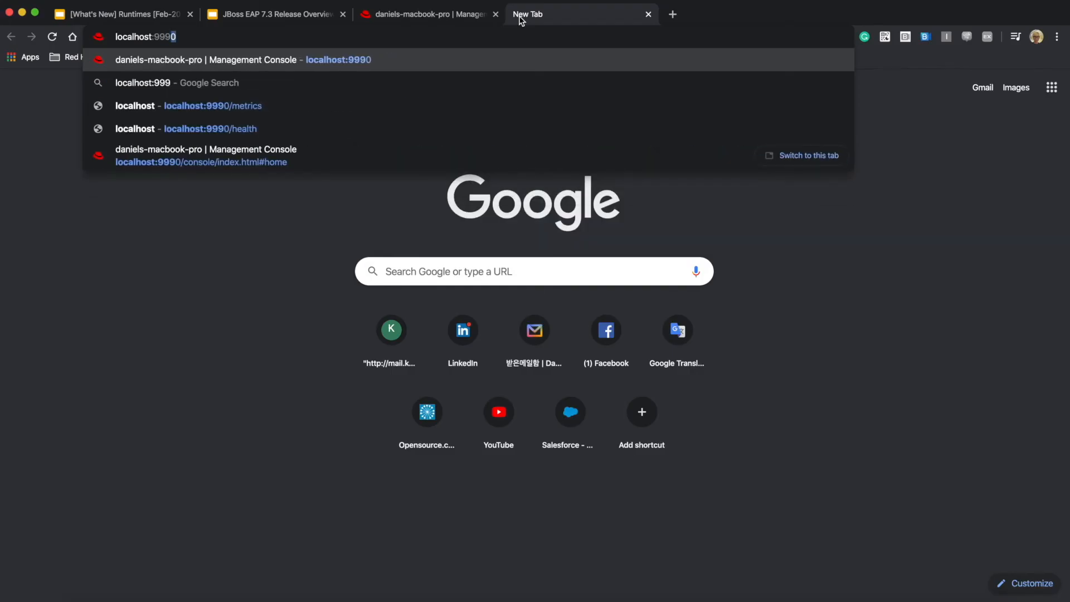
- Find base_cpu_processCpuLoad on the localhost:9990/metrics endpoint and select it
{"action": "left_click", "coordinate": [212, 106]}
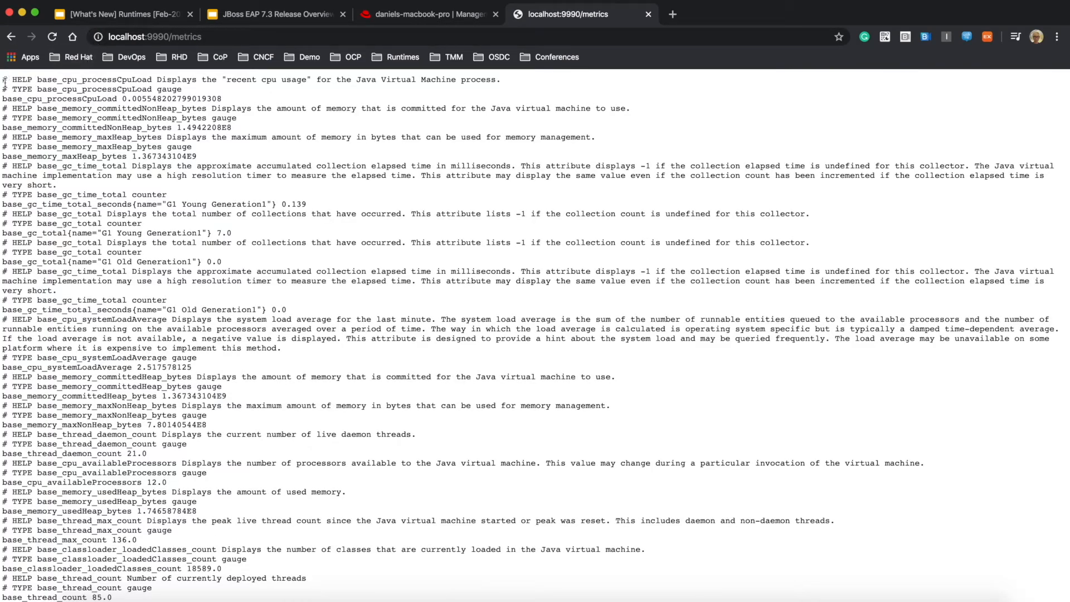
{"action": "left_click_drag", "start_coordinate": [3, 79], "coordinate": [182, 179]}
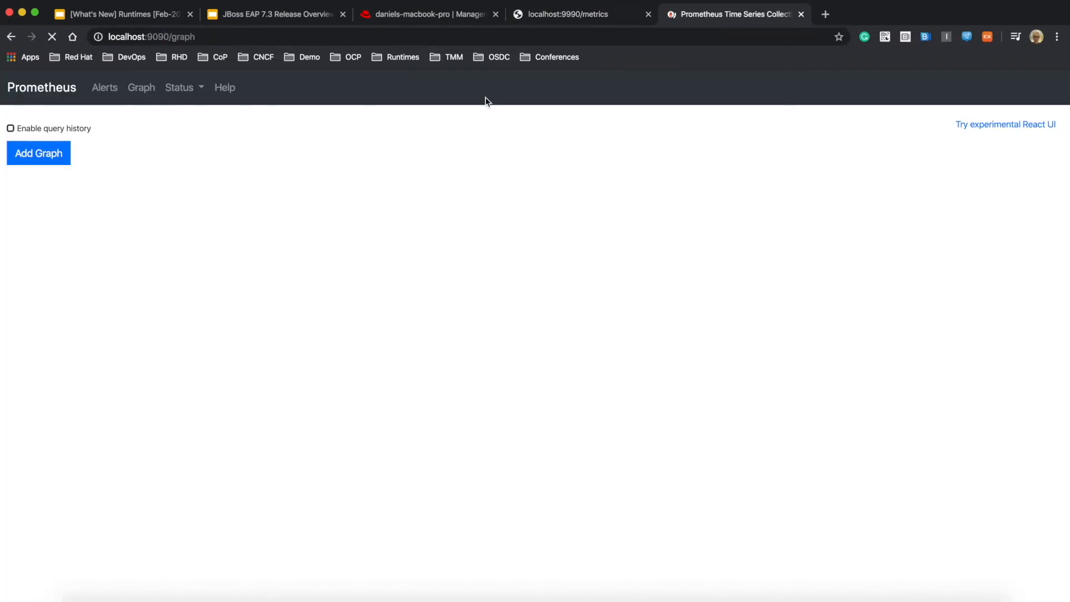
{"action": "left_click", "coordinate": [582, 14]}
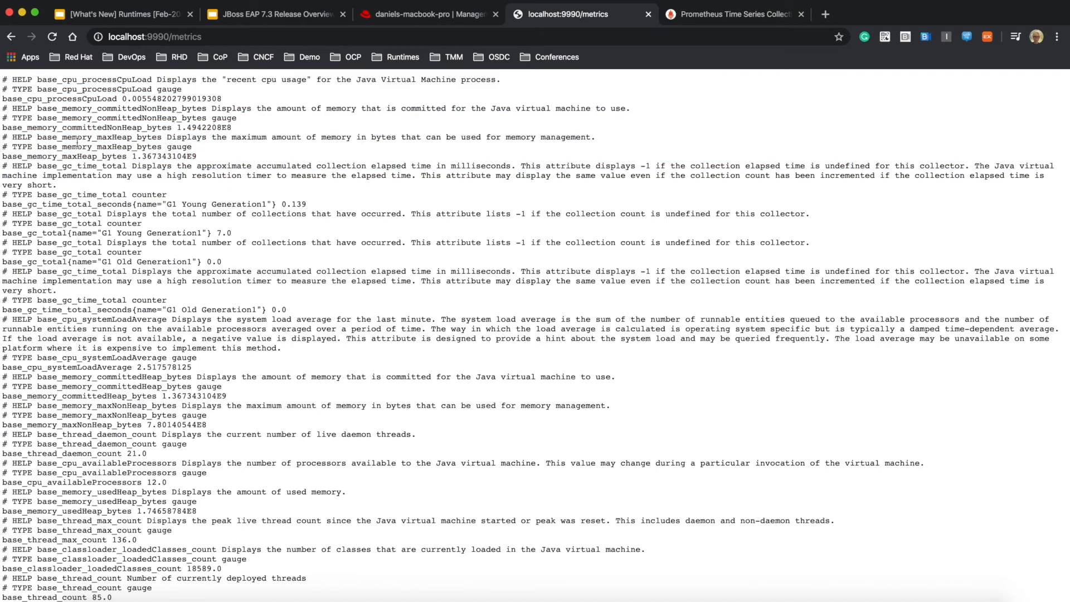
{"action": "double_click", "coordinate": [44, 98]}
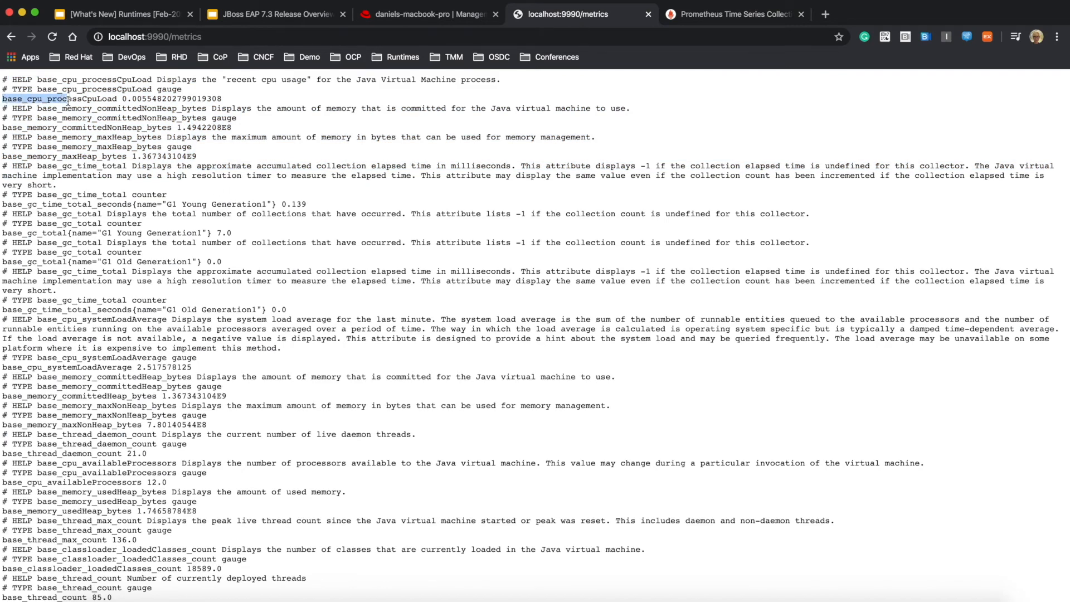
- Query base_cpu_processCpuLoad in Prometheus to get its current scraped value
{"action": "left_click", "coordinate": [734, 13]}
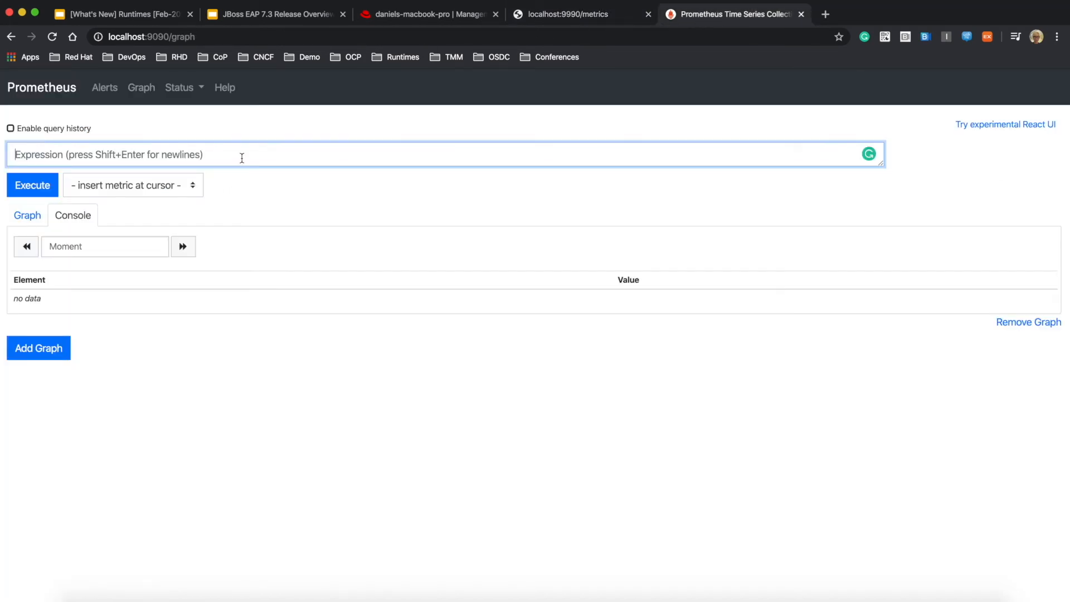
{"action": "type", "text": "based"}
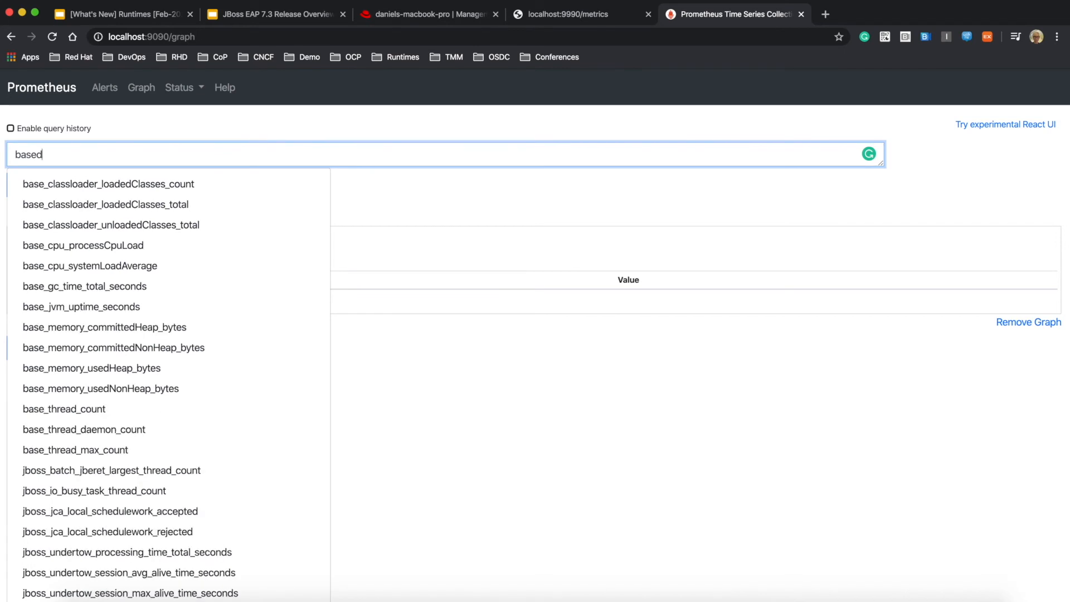
{"action": "left_click", "coordinate": [33, 186]}
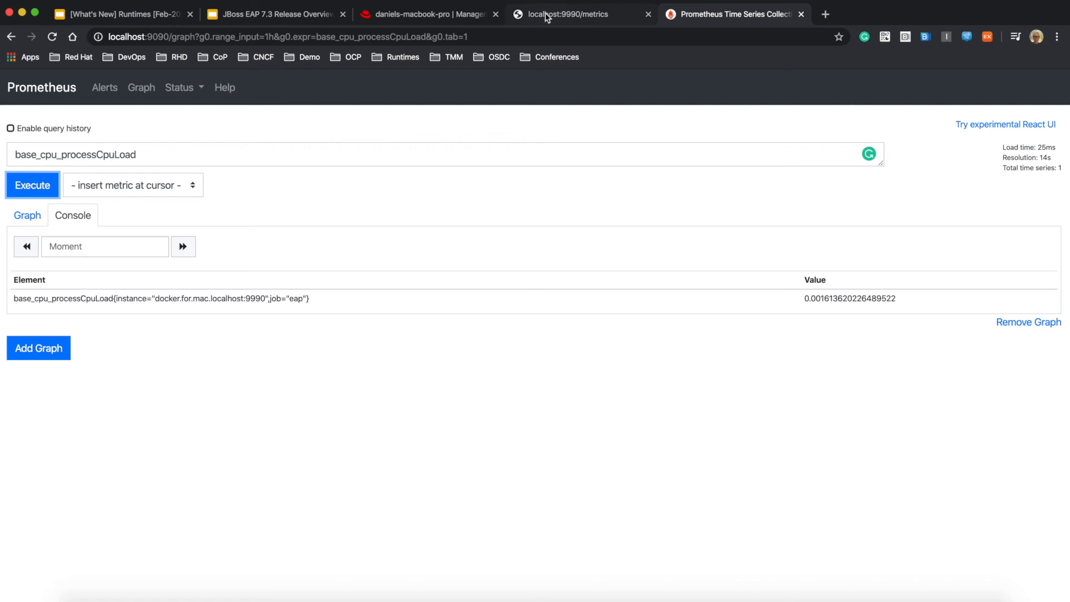
{"action": "left_click", "coordinate": [428, 14]}
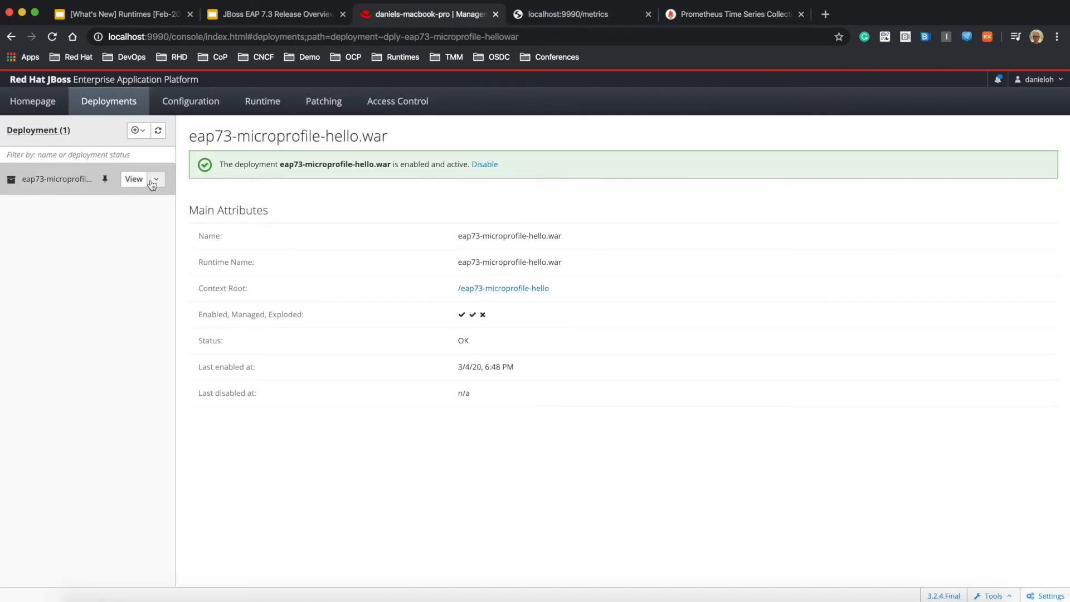
- Replace the hello deployment with the rebuilt war and call the app's JSON endpoint
{"action": "left_click", "coordinate": [155, 178]}
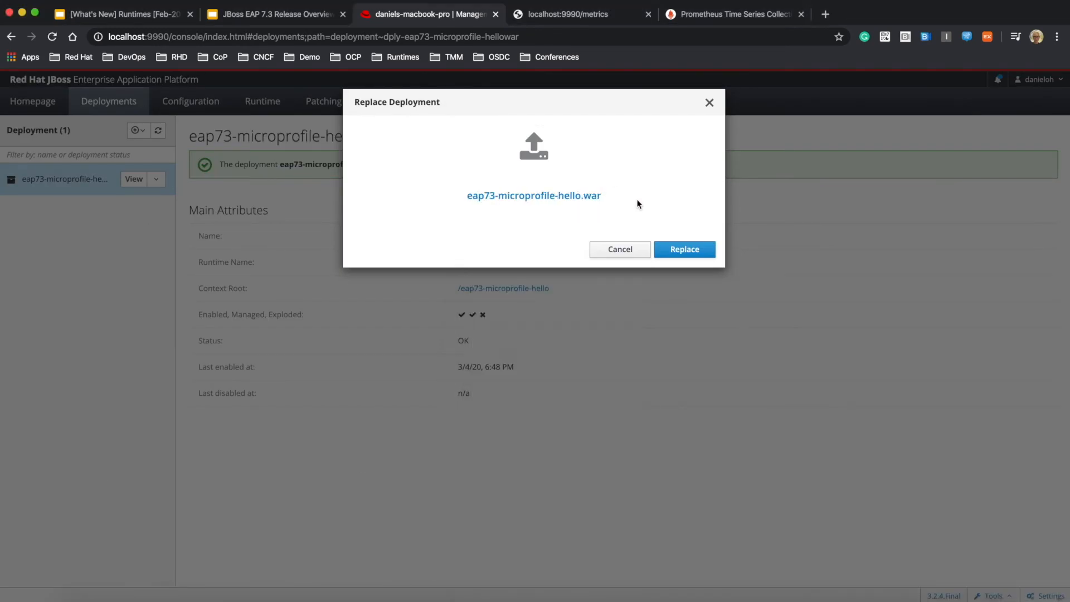
{"action": "left_click", "coordinate": [683, 249]}
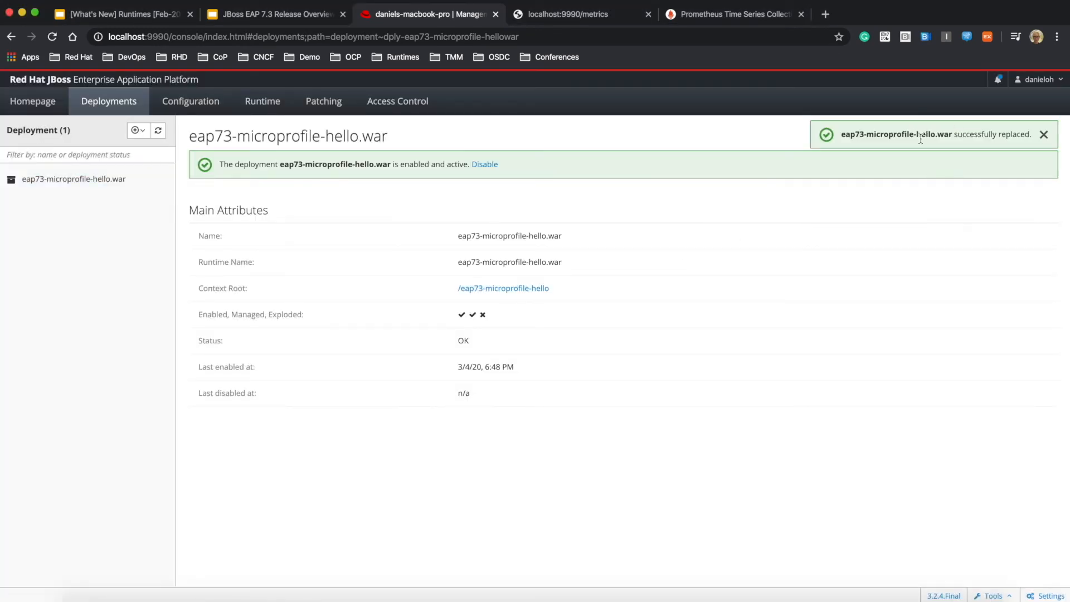
{"action": "left_click", "coordinate": [503, 288]}
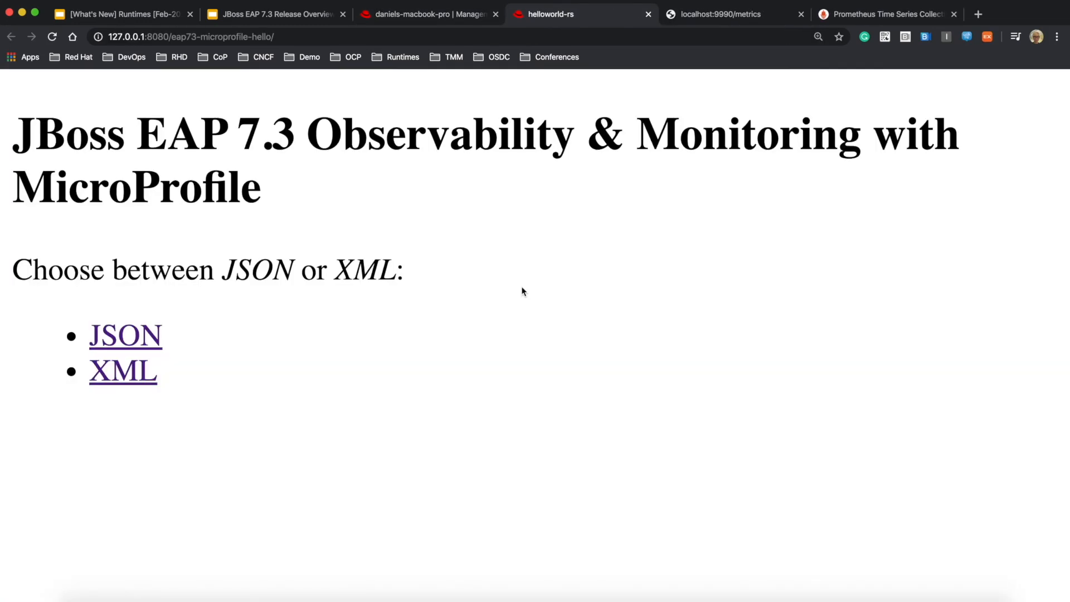
{"action": "mouse_move", "coordinate": [154, 339]}
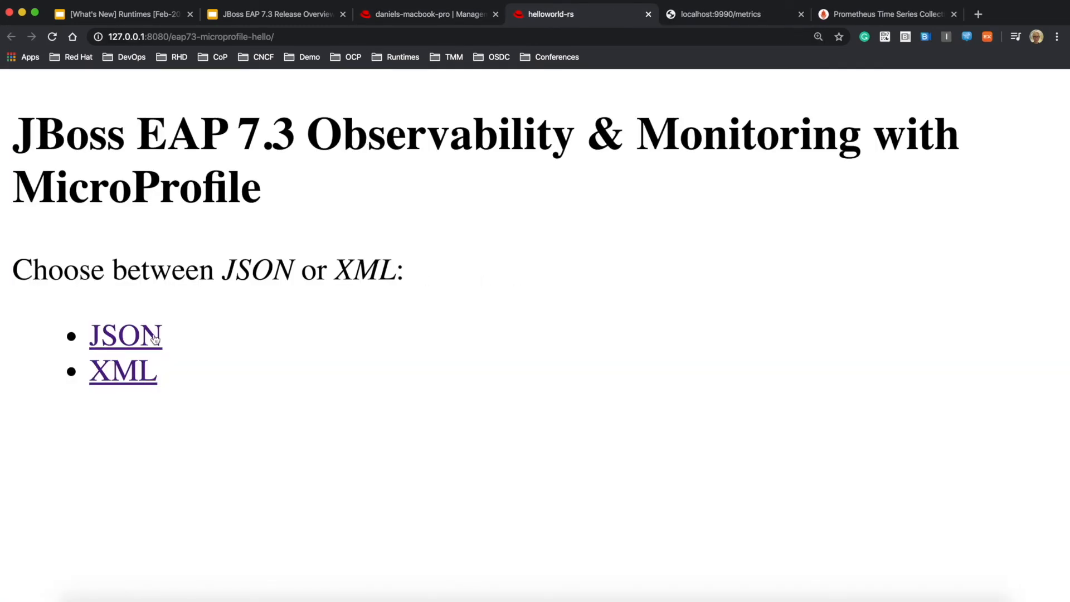
{"action": "left_click", "coordinate": [717, 14]}
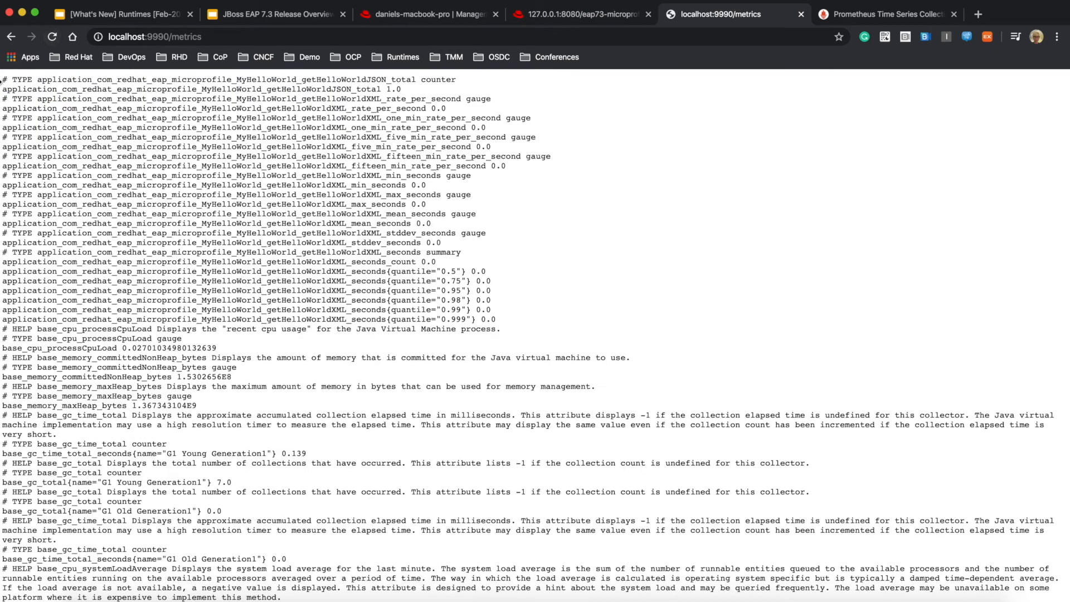
{"action": "mouse_move", "coordinate": [4, 92]}
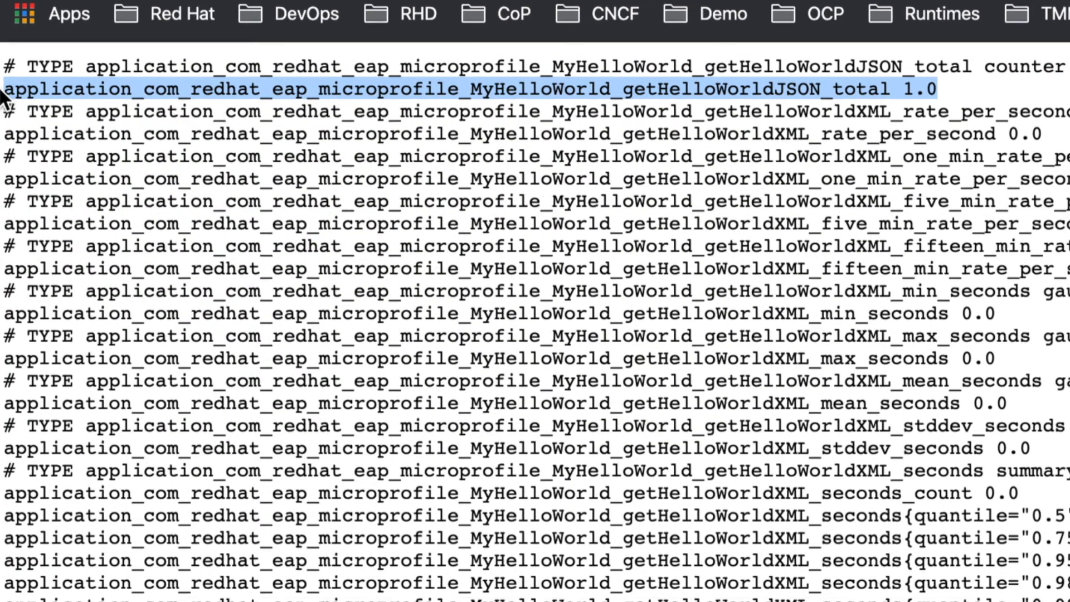
- Graph the getHelloWorldJSON_total counter in Prometheus
{"action": "left_click", "coordinate": [888, 13]}
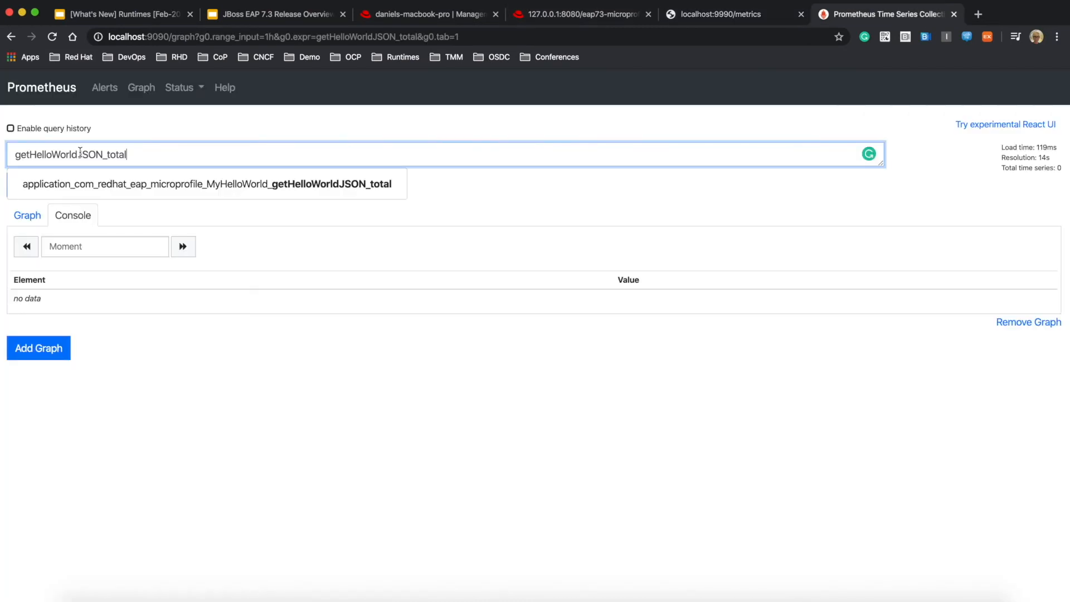
{"action": "left_click", "coordinate": [207, 184]}
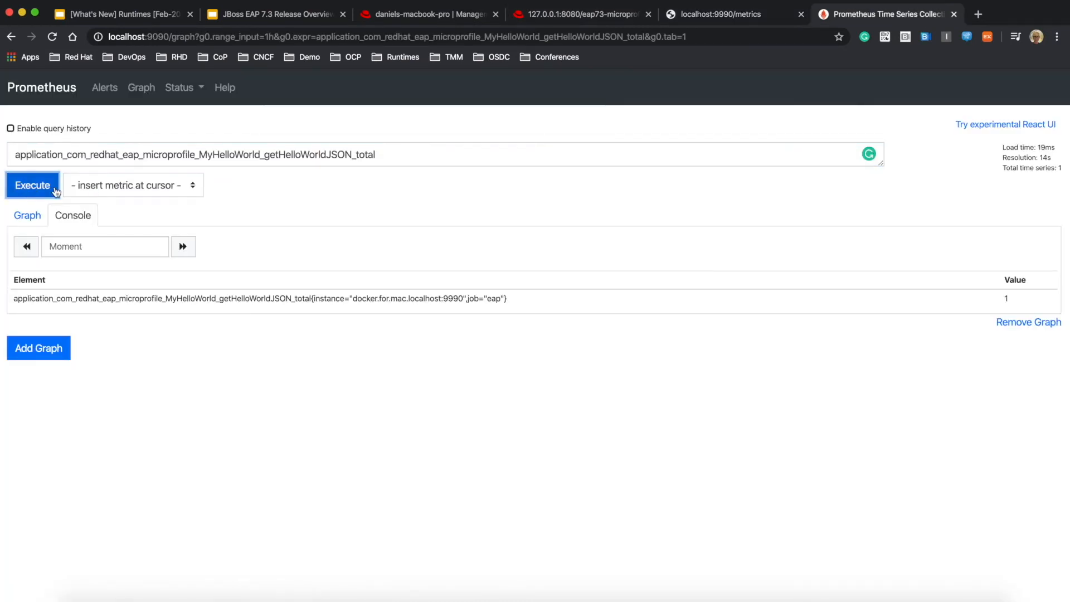
{"action": "mouse_move", "coordinate": [172, 220]}
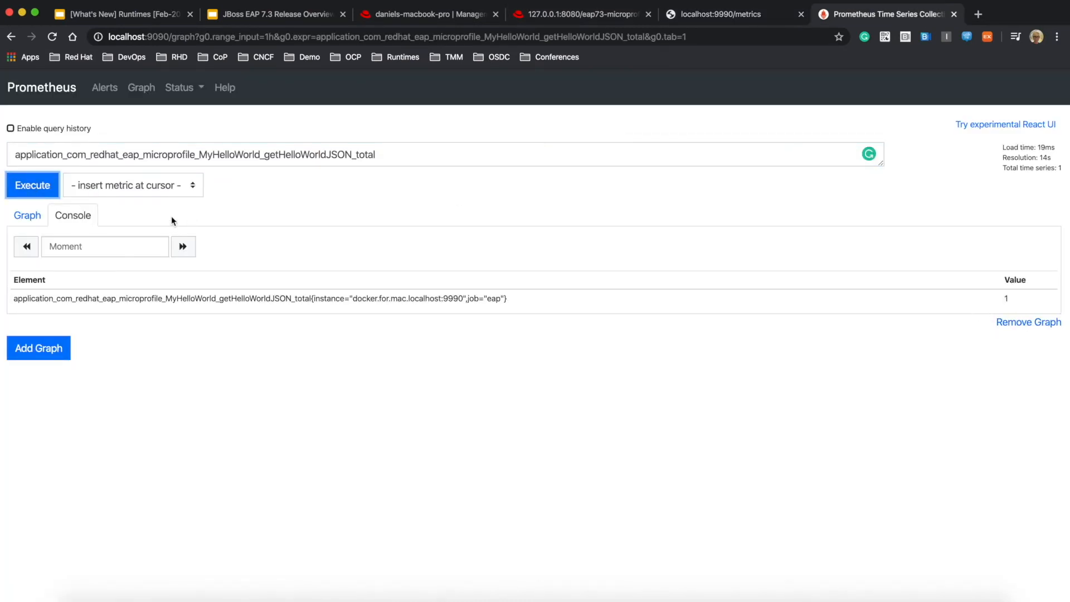
{"action": "left_click", "coordinate": [26, 215]}
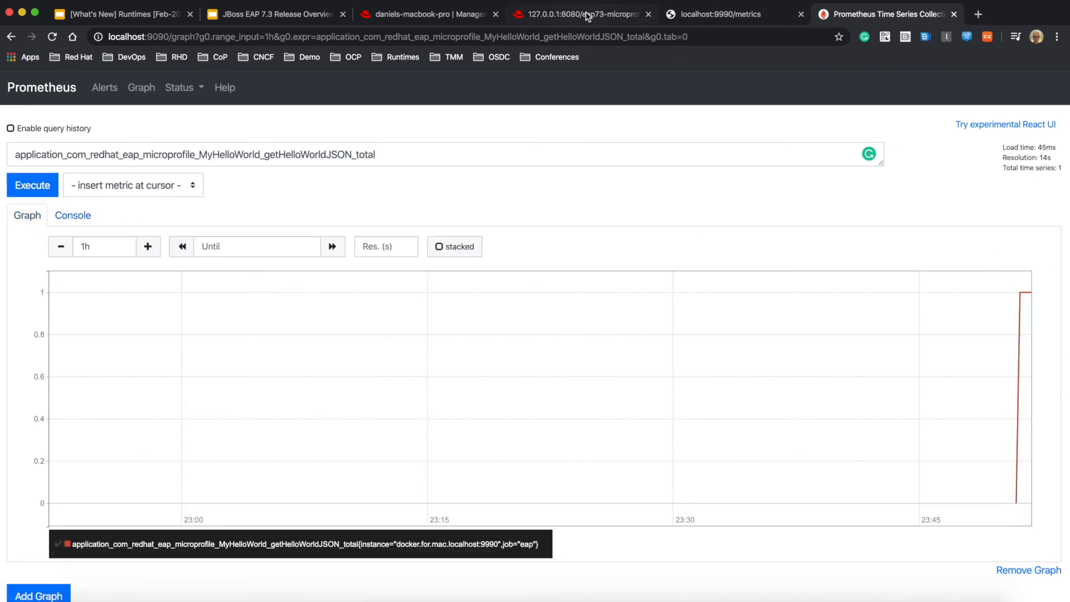
- Call the JSON endpoint repeatedly and redraw the graph to watch the counter climb to 7
{"action": "left_click", "coordinate": [575, 13]}
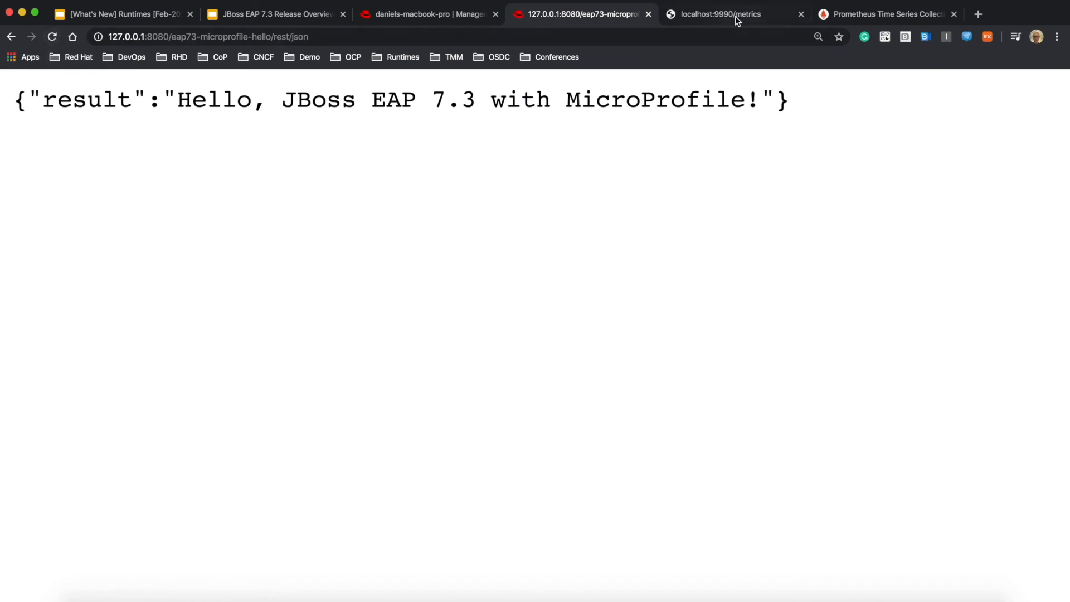
{"action": "left_click", "coordinate": [719, 13]}
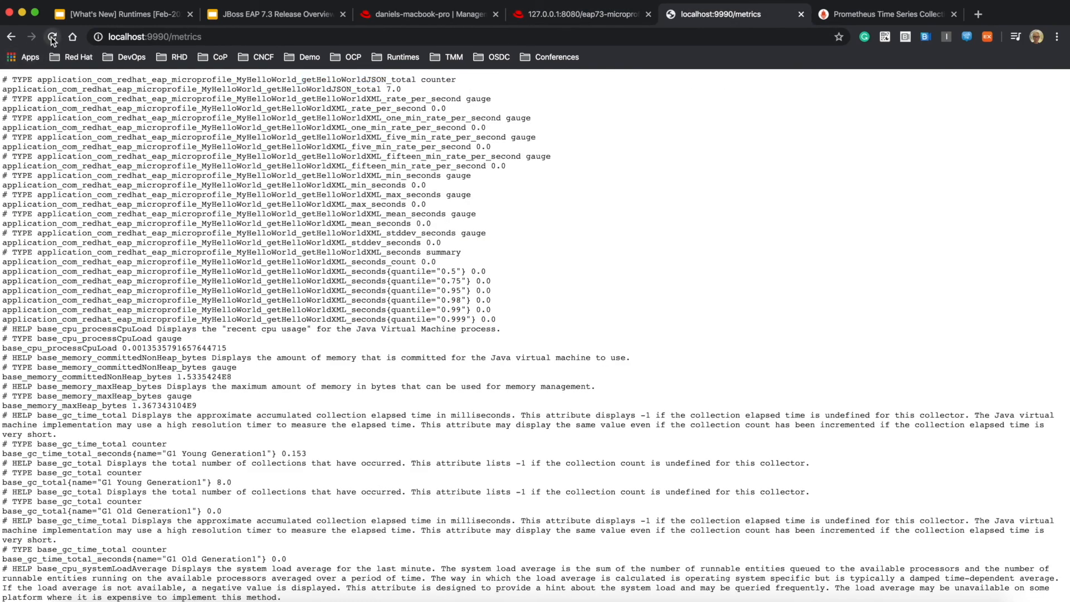
{"action": "double_click", "coordinate": [392, 89]}
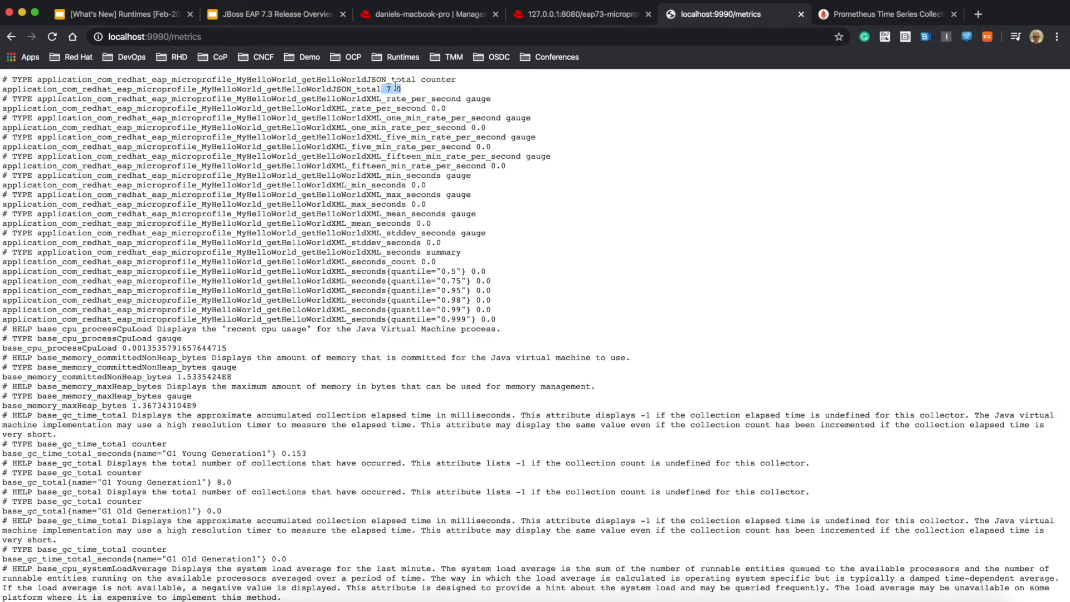
{"action": "left_click", "coordinate": [886, 13]}
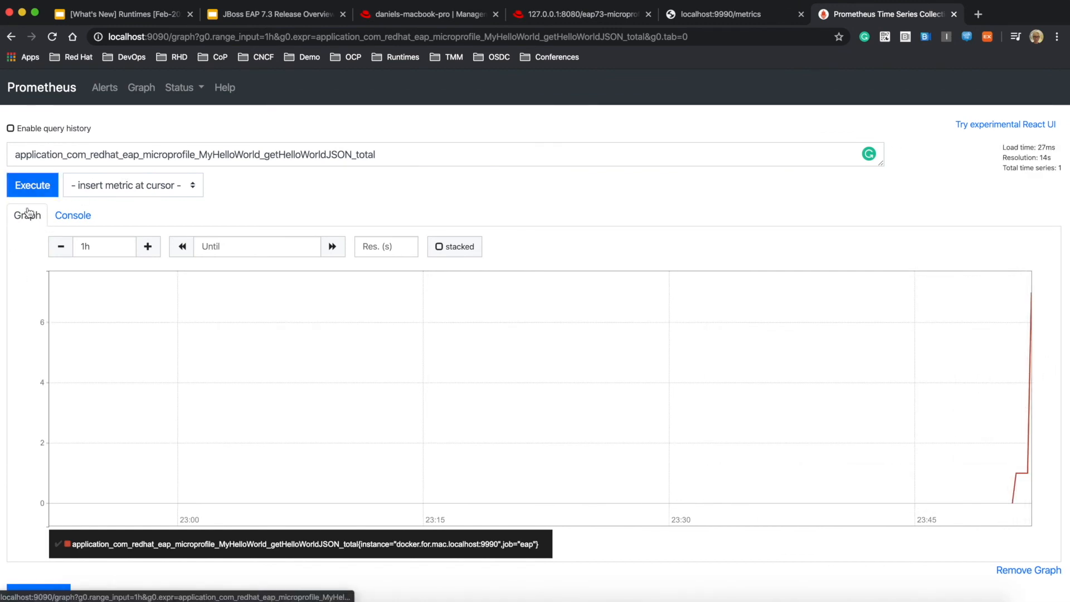
{"action": "left_click", "coordinate": [72, 216]}
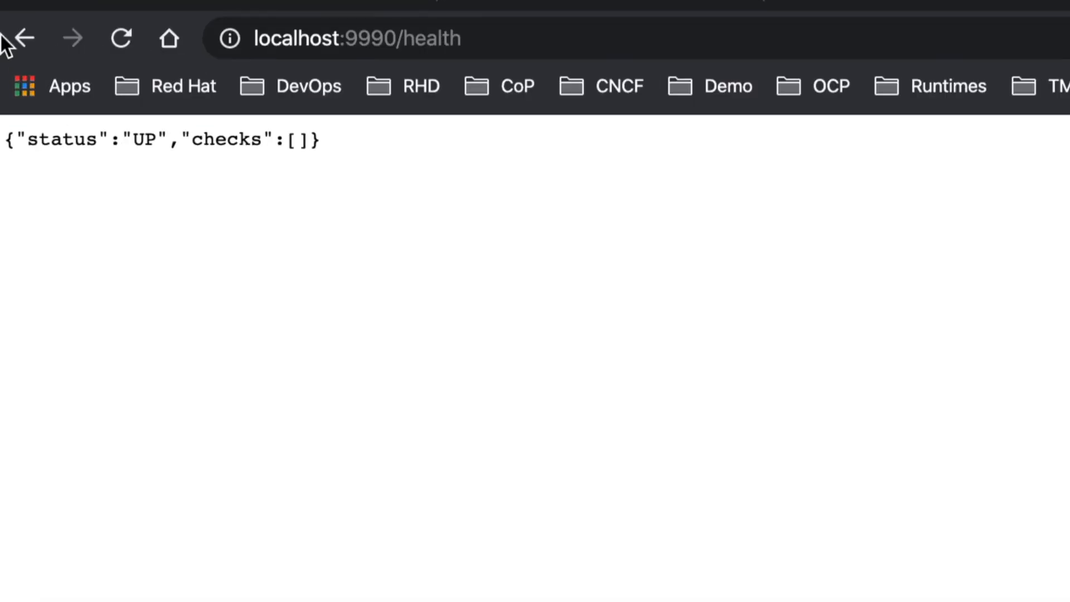
- Read the localhost:9990/health response reporting status UP with no checks
{"action": "double_click", "coordinate": [430, 38]}
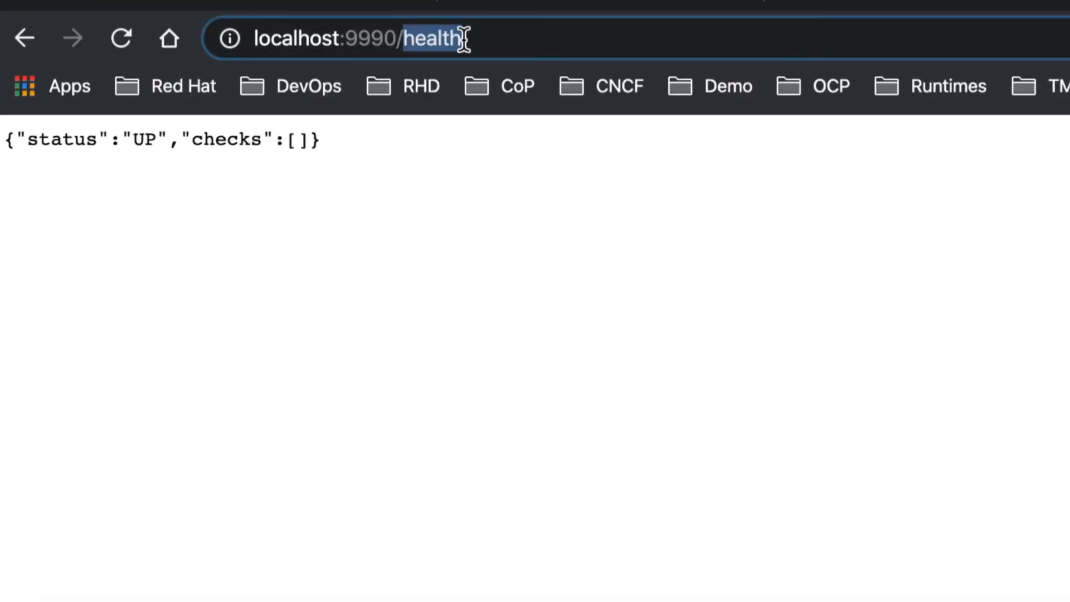
{"action": "triple_click", "coordinate": [161, 140]}
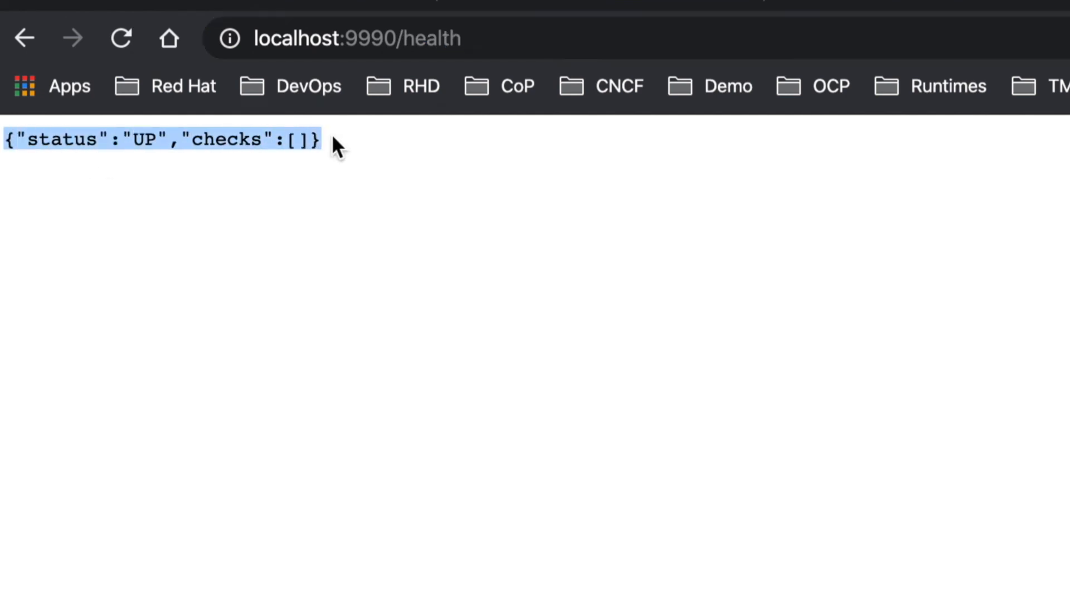